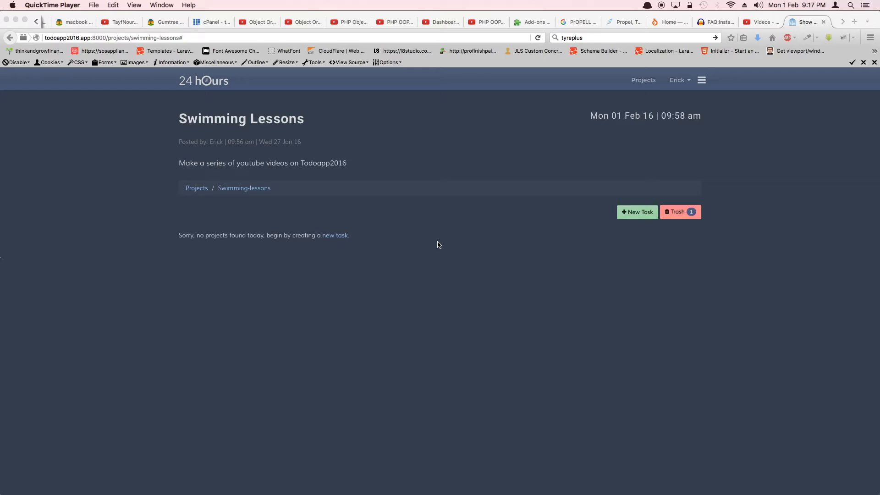
pyautogui.moveTo(486, 254)
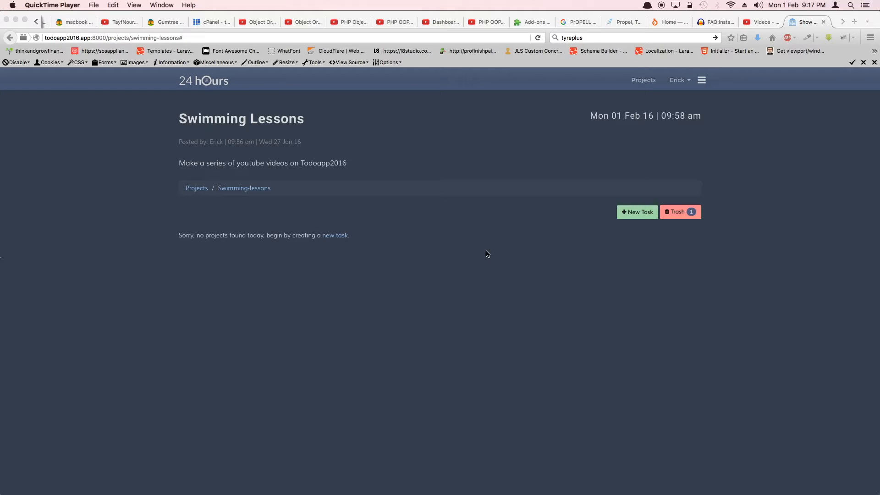
pyautogui.moveTo(528, 122)
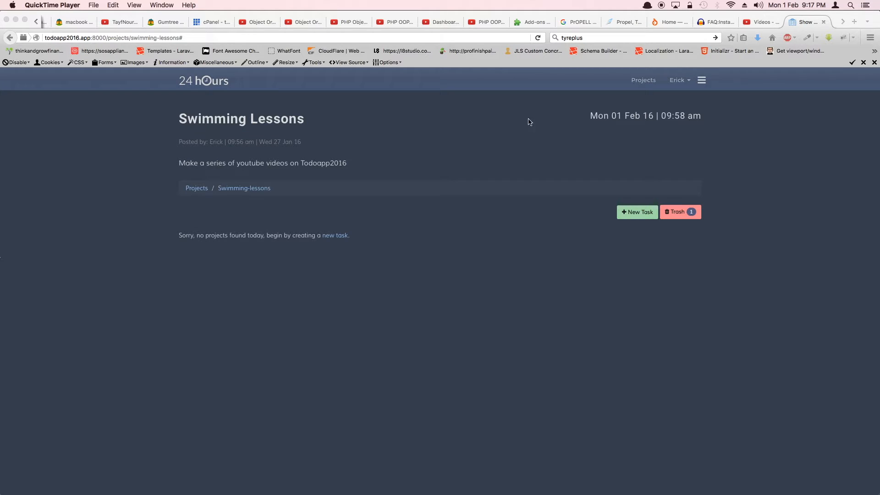
pyautogui.moveTo(502, 125)
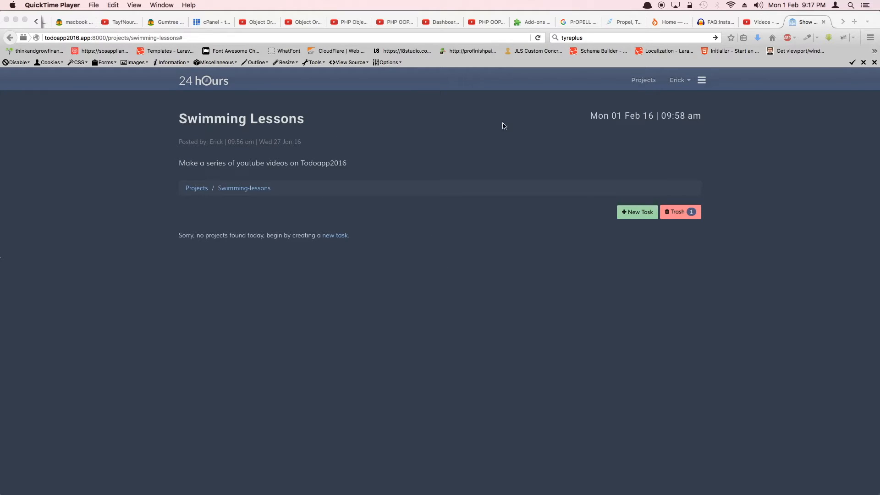
pyautogui.moveTo(492, 131)
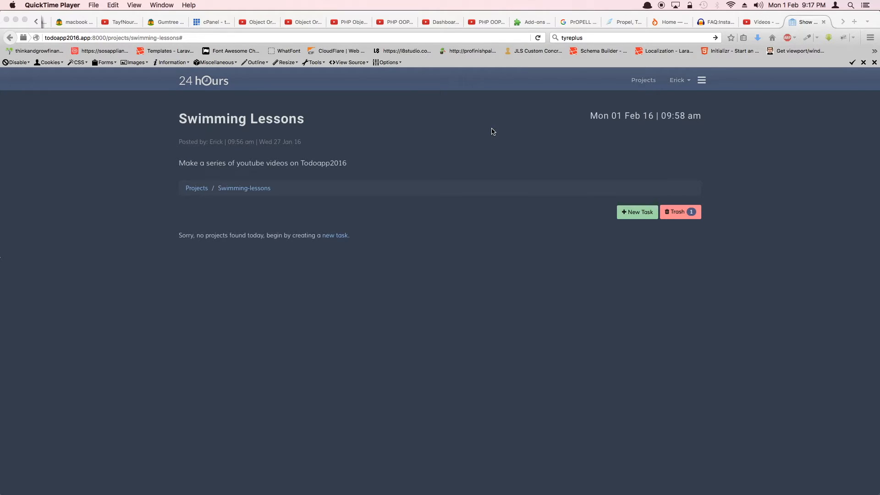
pyautogui.moveTo(461, 216)
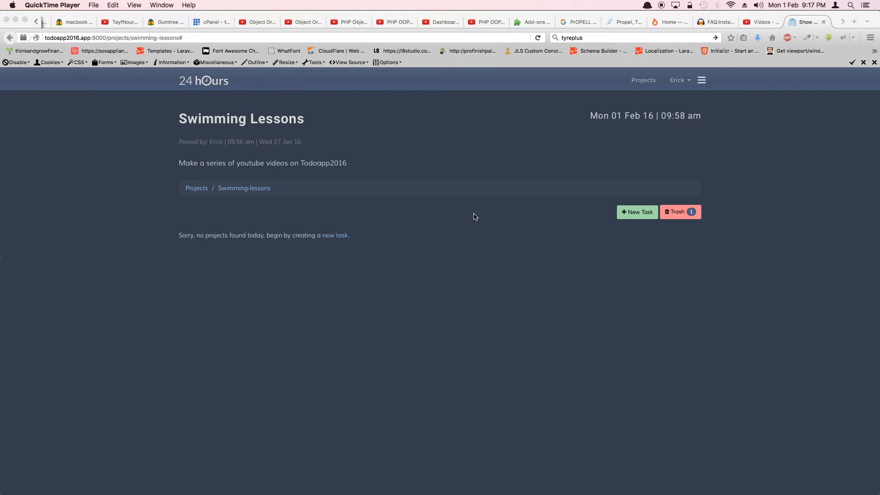
pyautogui.moveTo(415, 207)
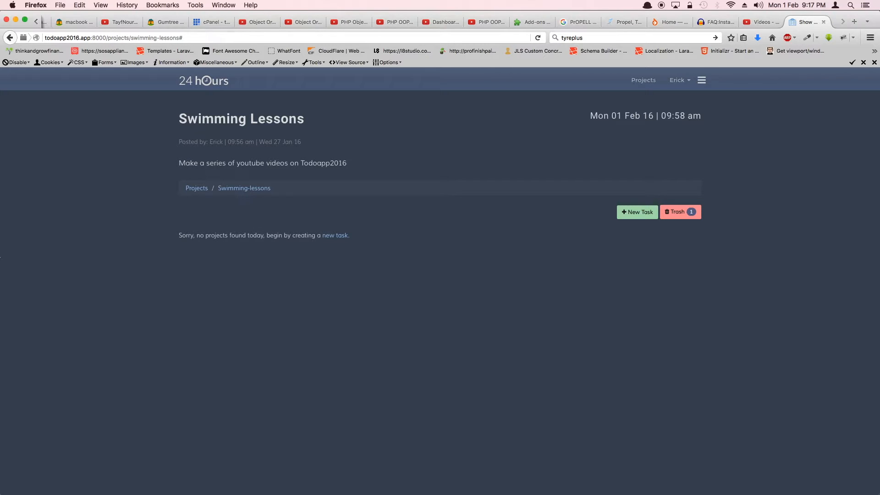
pyautogui.moveTo(140, 362)
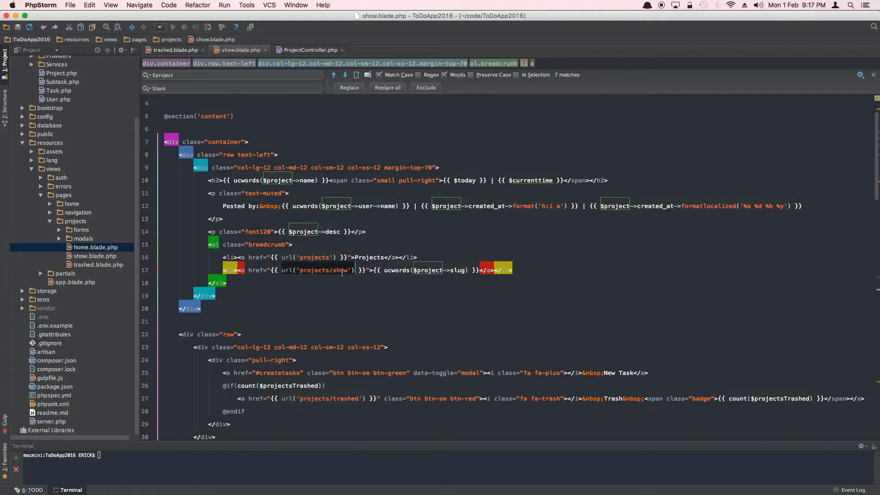
# Point the breadcrumb href at action('ProjectController@show', $project->slug)
pyautogui.write("action('ProjectController@show', $project->slug)")
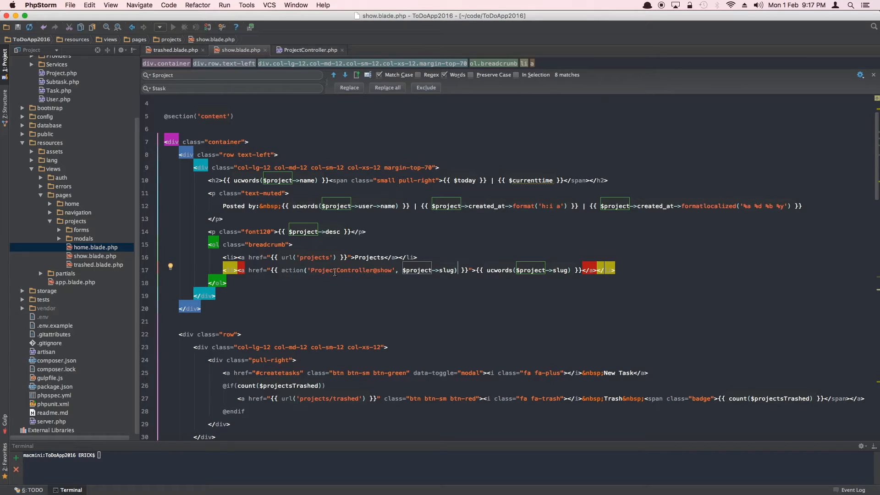
pyautogui.moveTo(443, 272)
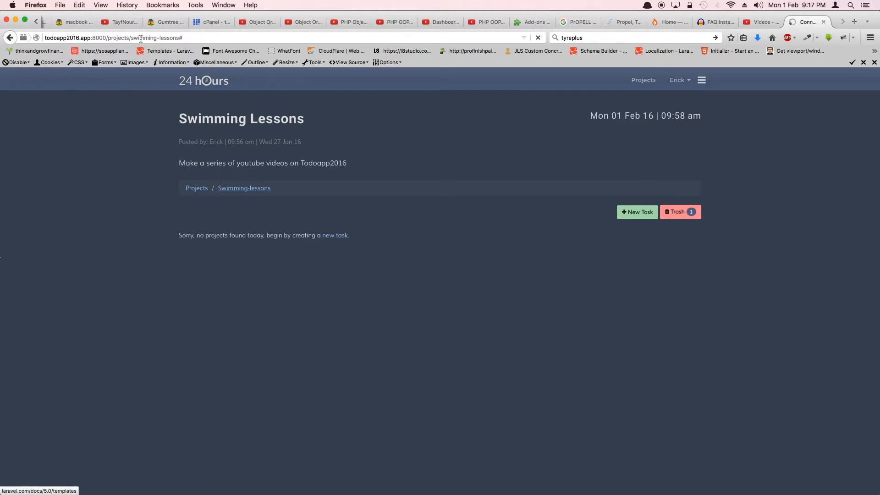
# Follow the Swimming-lessons breadcrumb to load /projects/swimming-lessons
pyautogui.click(244, 188)
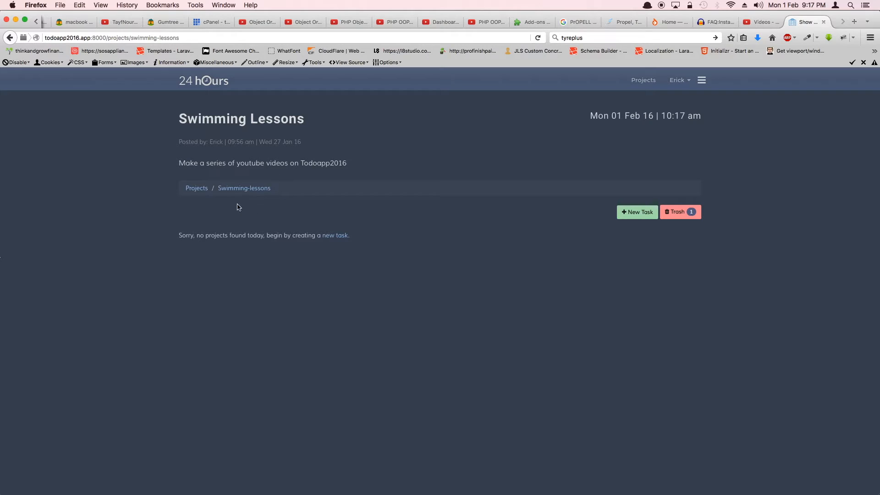
pyautogui.moveTo(283, 194)
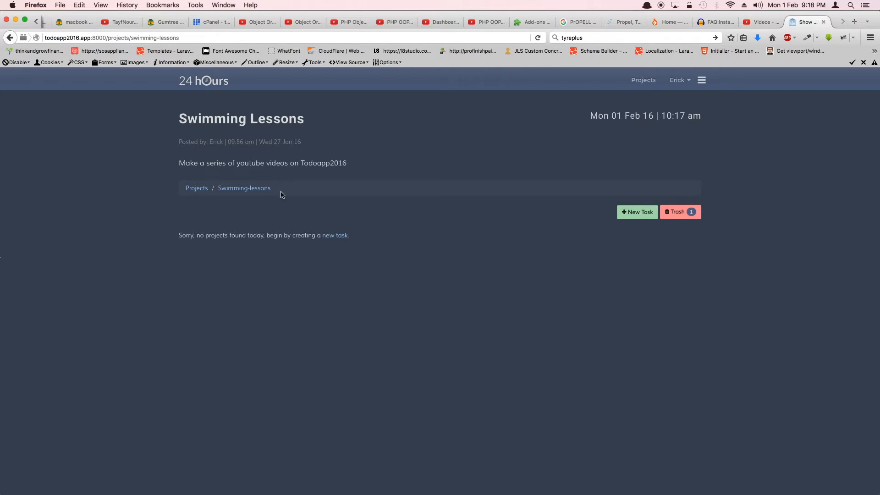
pyautogui.moveTo(349, 198)
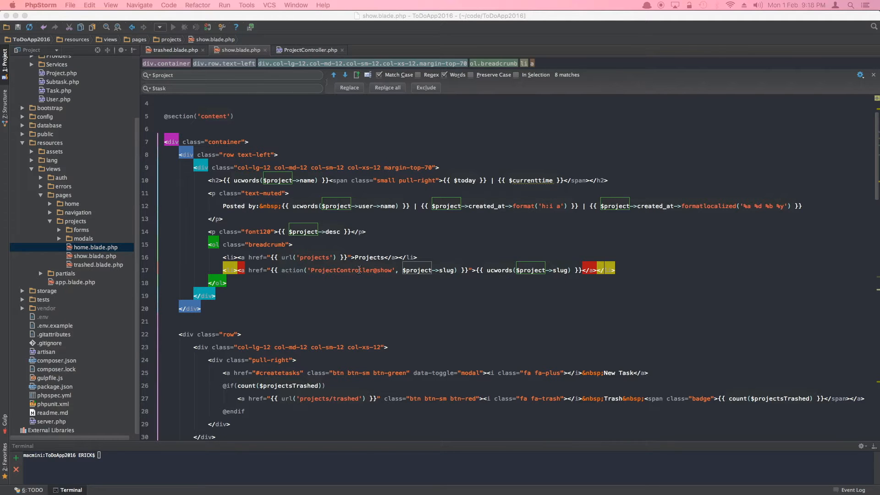
pyautogui.moveTo(456, 276)
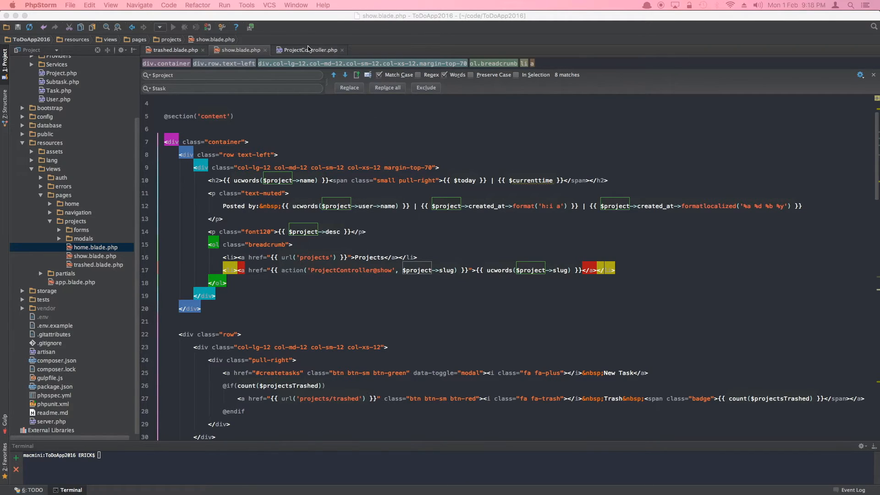
# Switch to the ProjectController.php editor tab
pyautogui.click(309, 50)
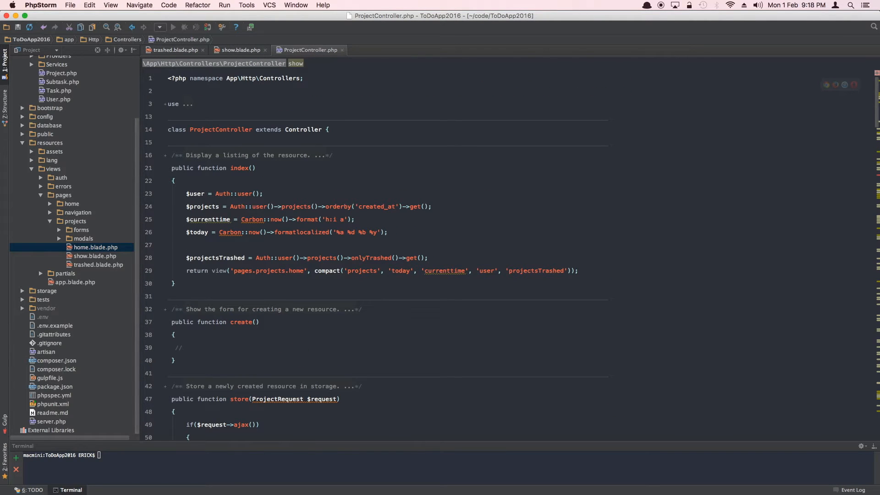
pyautogui.moveTo(161, 148)
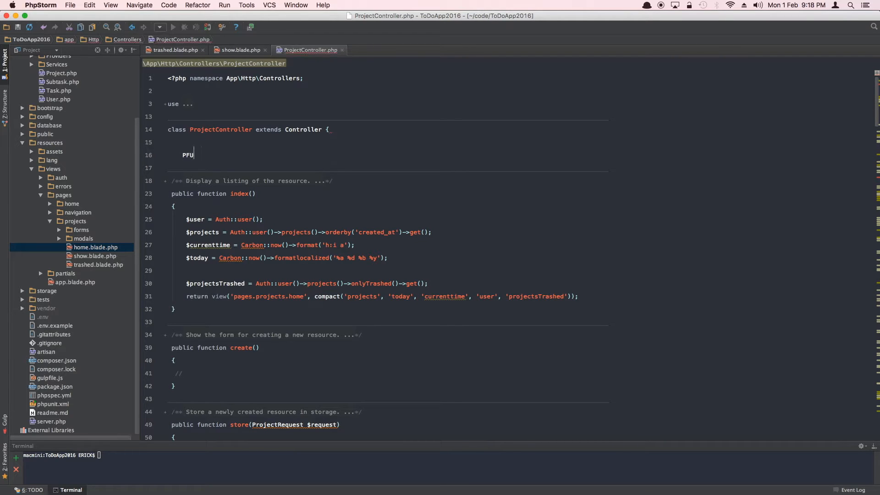
# Expand the pfunc live template into an empty public __construct() method above index
pyautogui.write('func')
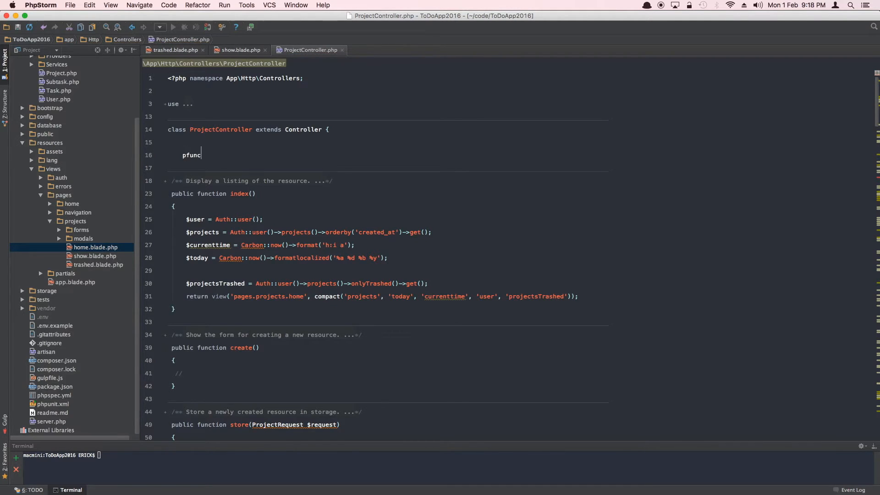
pyautogui.press('Tab')
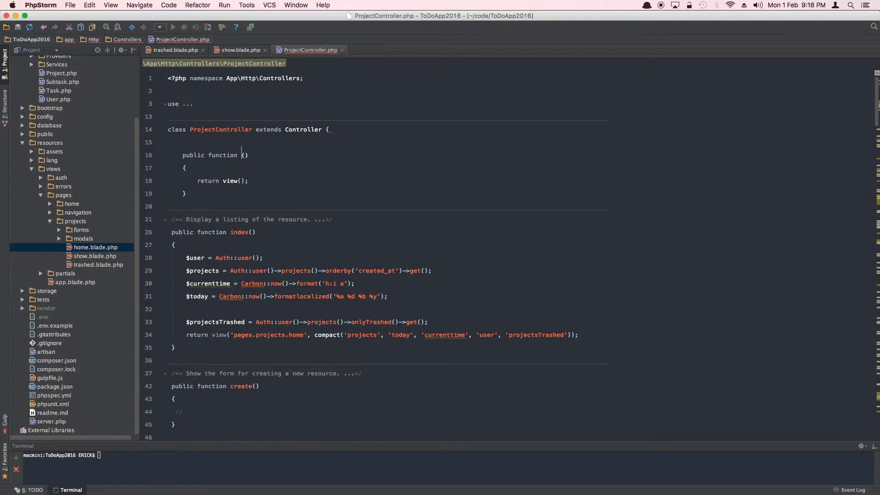
pyautogui.write('__co')
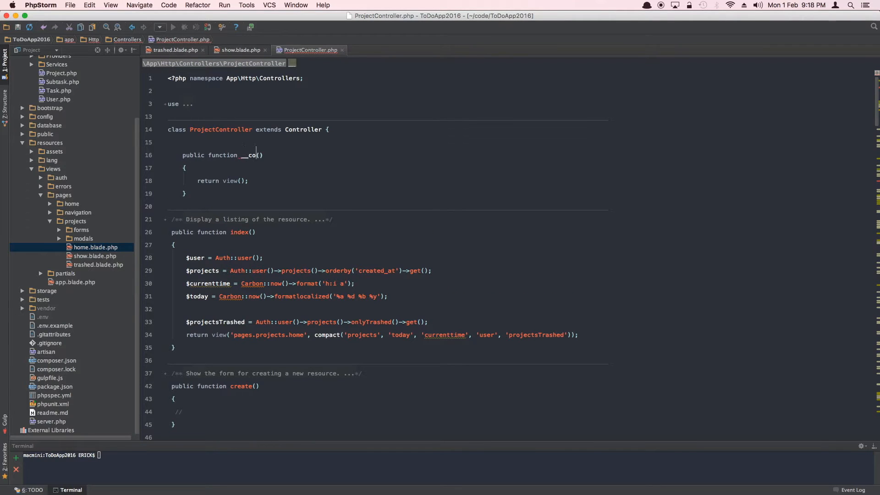
pyautogui.write('nstruct')
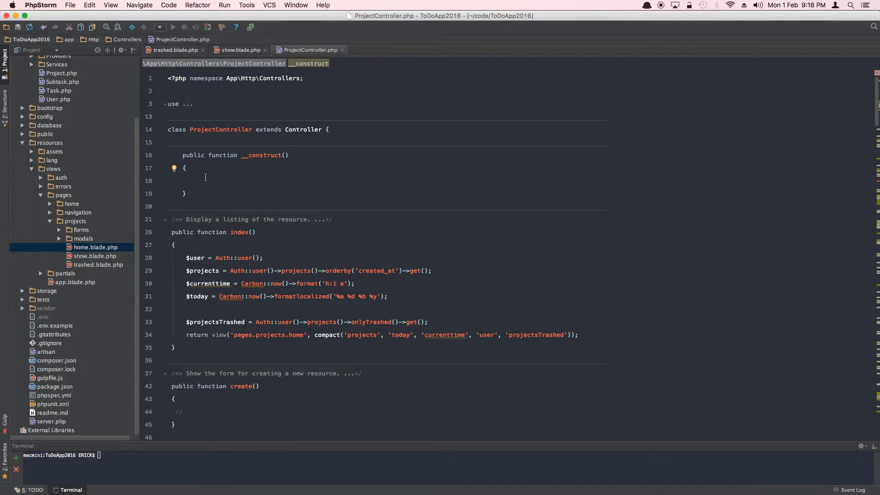
pyautogui.moveTo(266, 171)
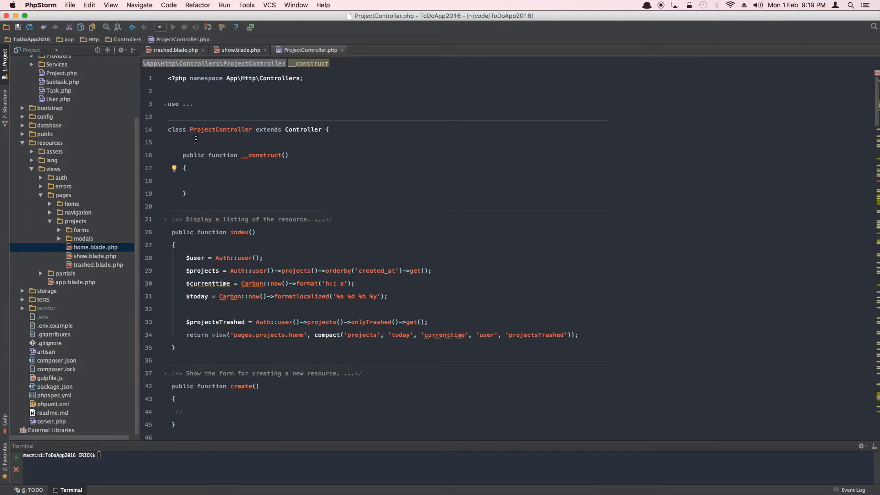
pyautogui.moveTo(194, 141)
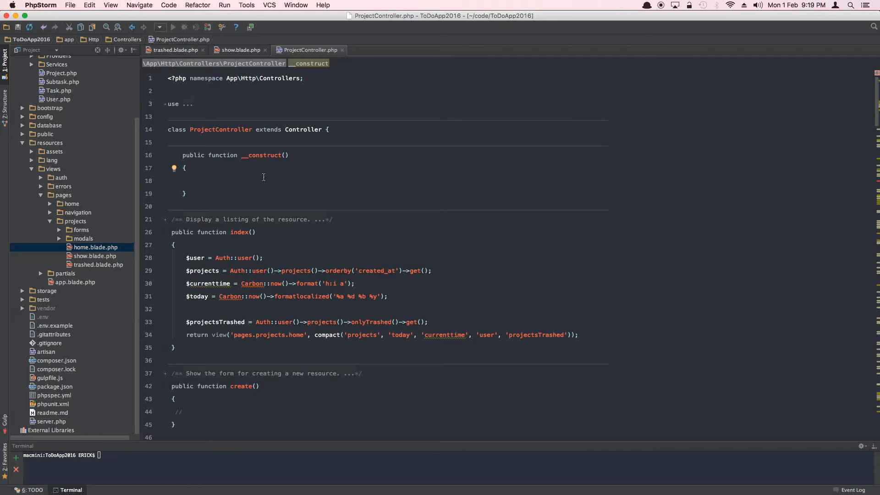
pyautogui.moveTo(246, 257)
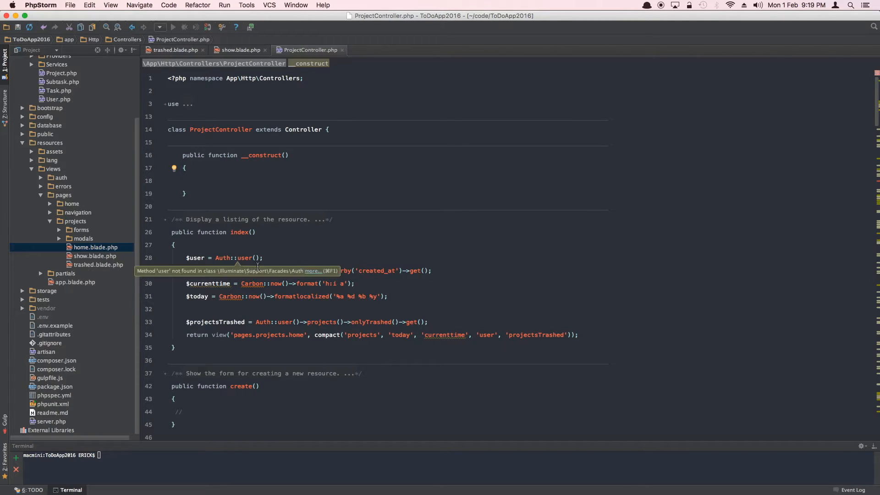
pyautogui.click(196, 181)
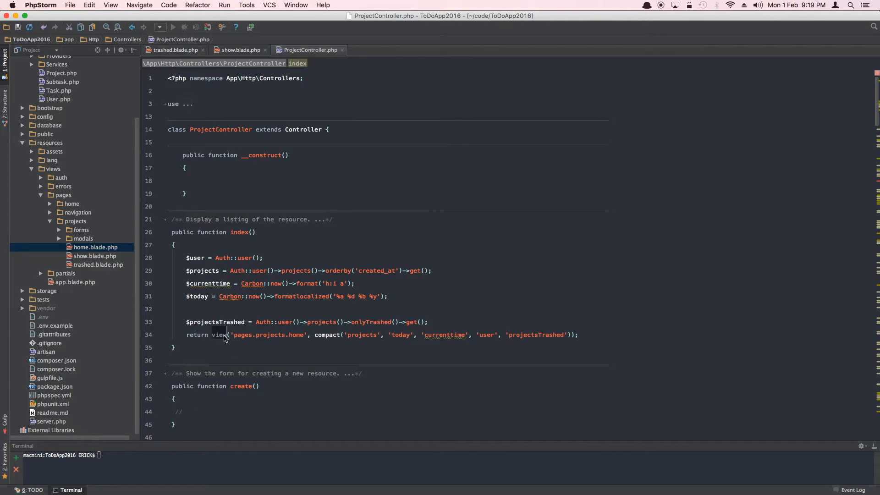
pyautogui.moveTo(212, 184)
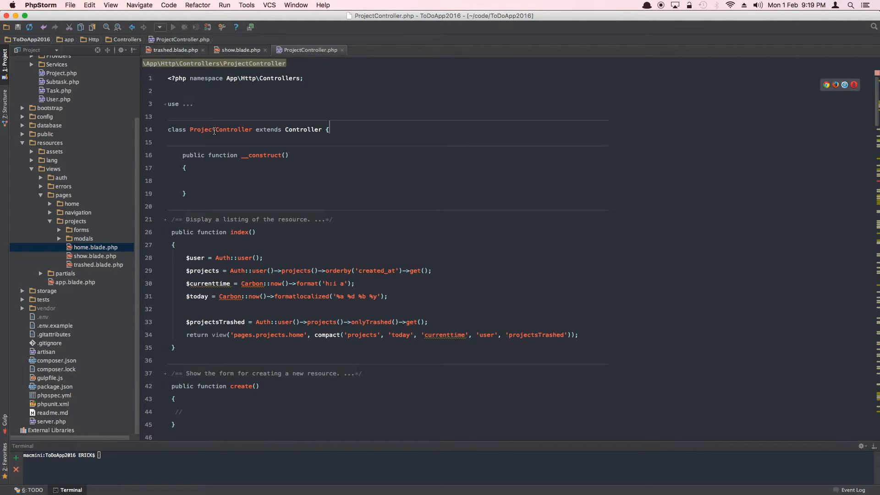
# Declare protected $user, $projects, $currenttime, $today and $projectsTrashed properties above the constructor
pyautogui.write('protected $use')
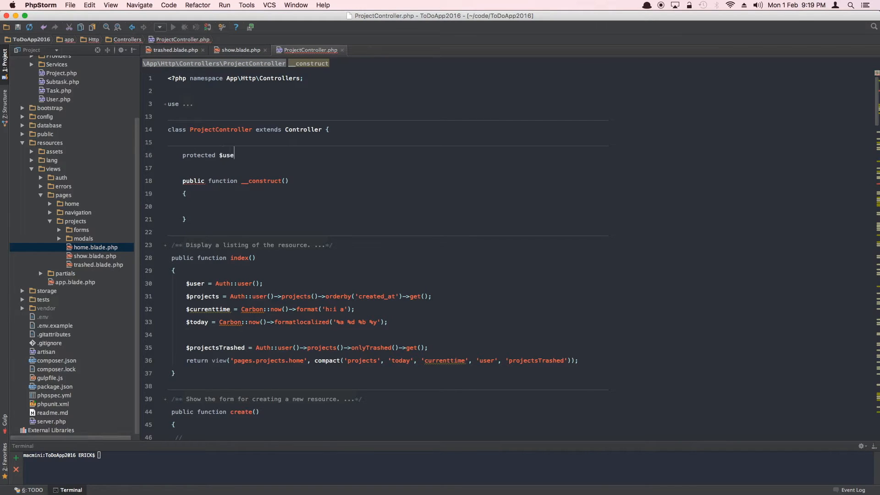
pyautogui.write('r;')
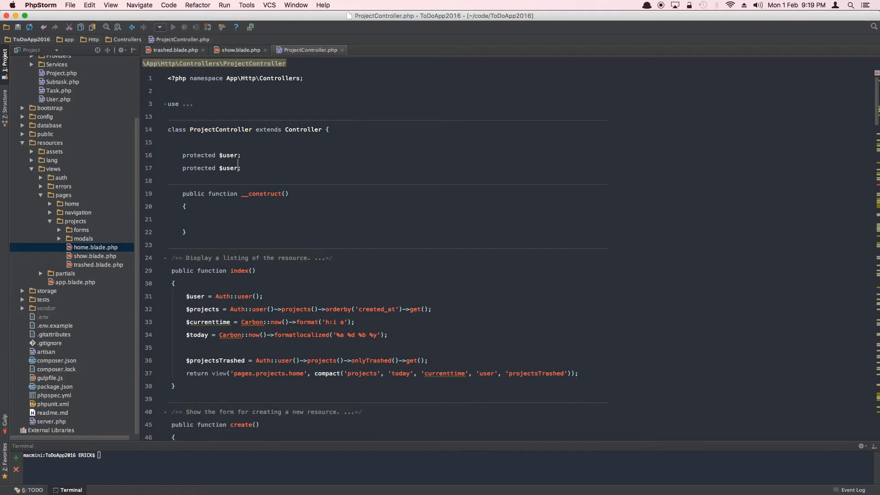
pyautogui.press('Backspace')
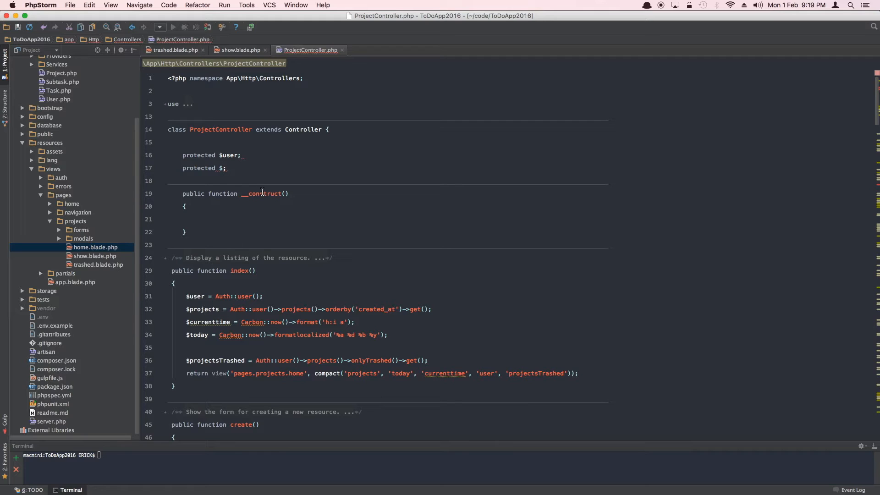
pyautogui.write('projects')
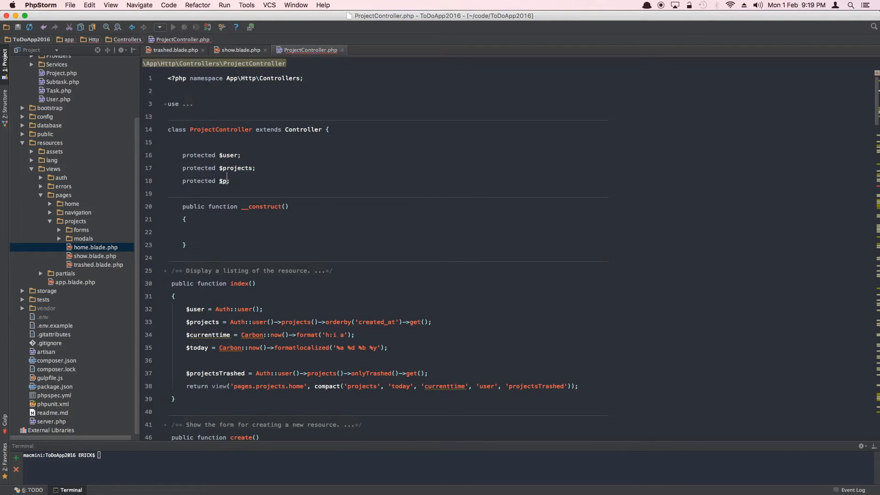
pyautogui.write('currenttime')
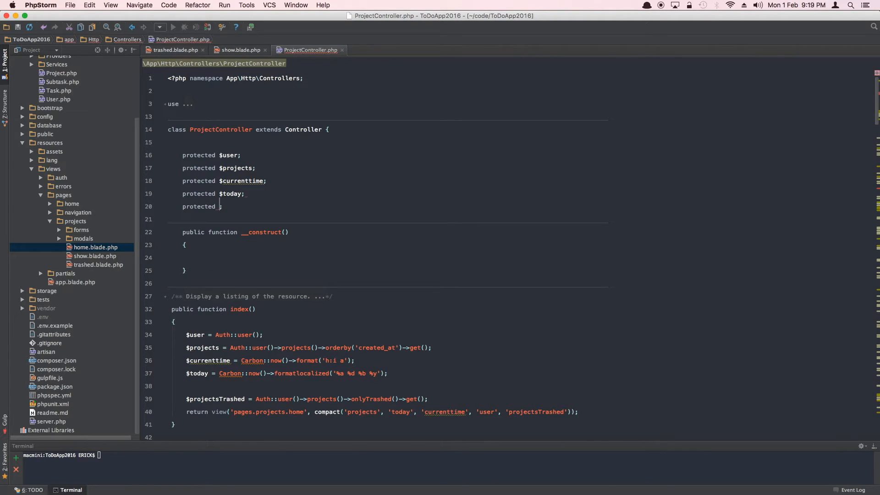
pyautogui.write('$projectsTr')
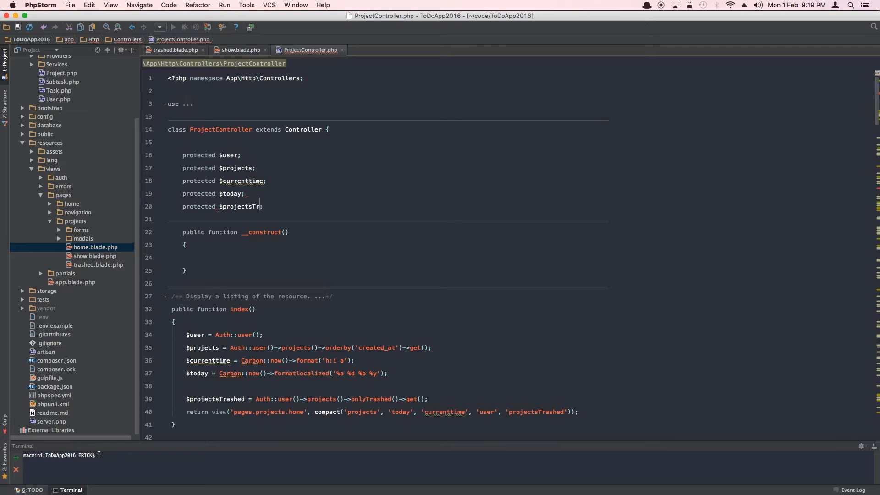
pyautogui.write('ashed')
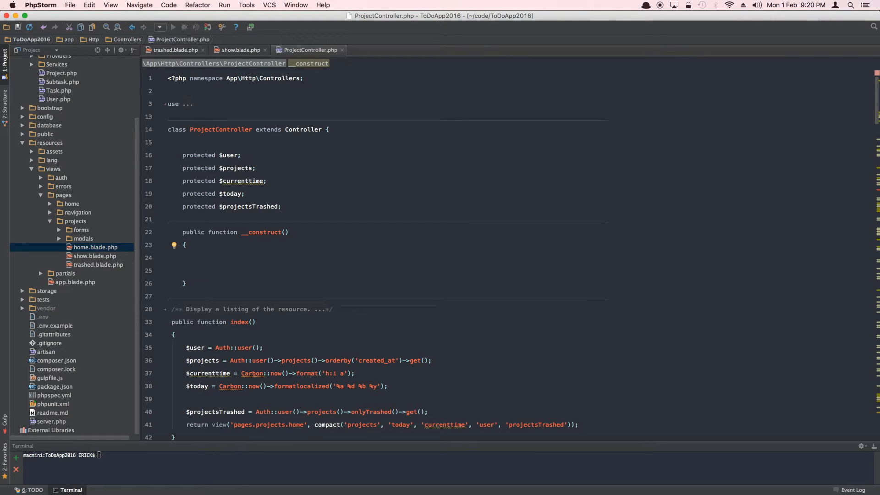
# Assign $this->user = Auth::user() in the constructor and duplicate the line
pyautogui.write('$this->user')
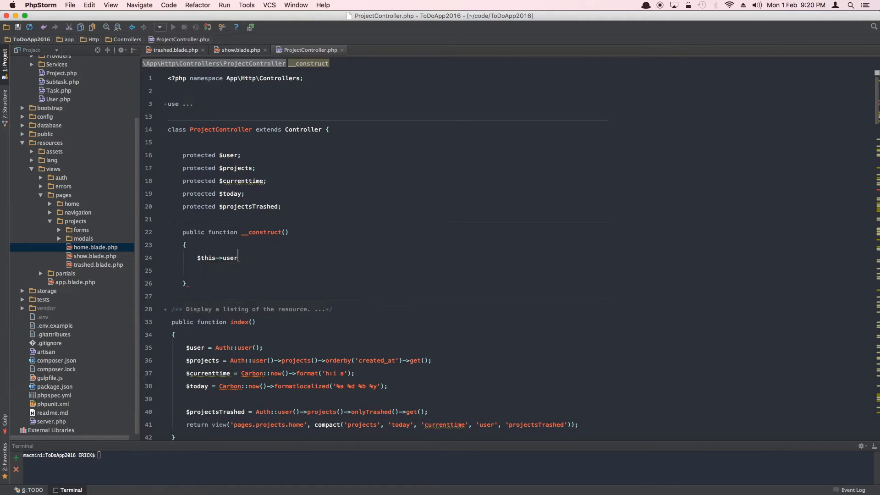
pyautogui.write('=')
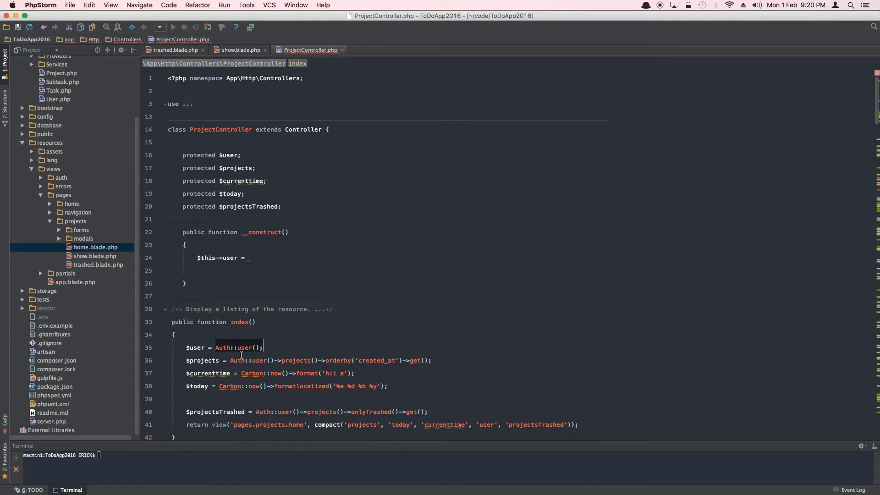
pyautogui.write('Auth::user();')
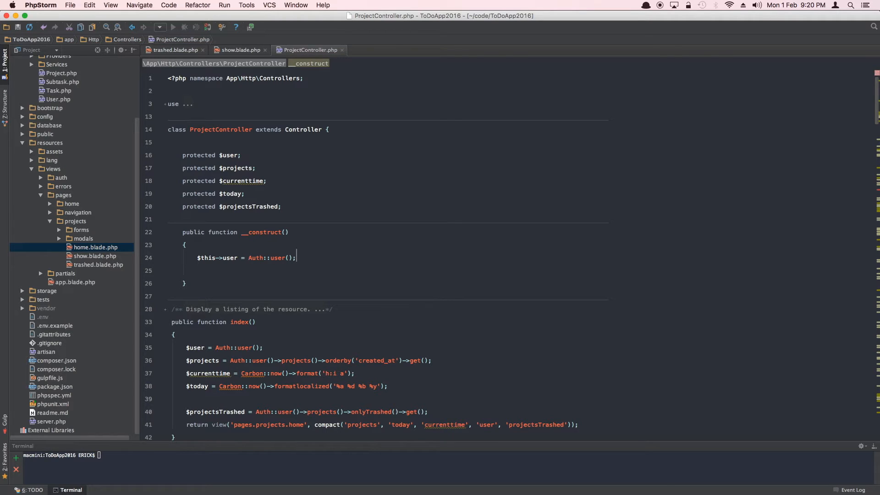
pyautogui.write('$this->user = Auth::user();')
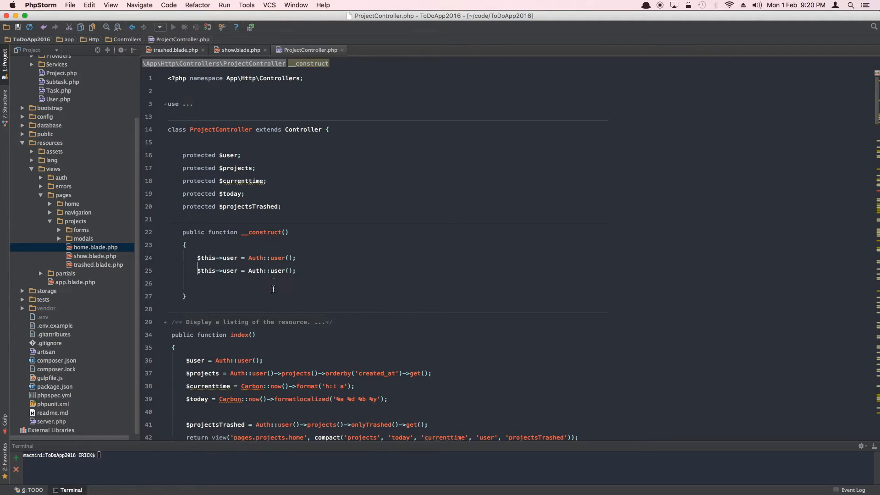
# Adapt the duplicated lines to assign projects, currenttime, today and projectsTrashed
pyautogui.doubleClick(235, 168)
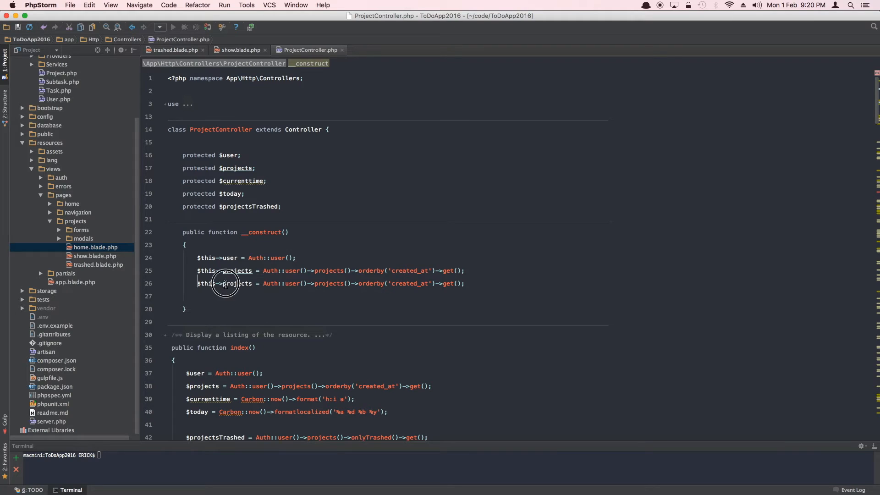
pyautogui.write('cur')
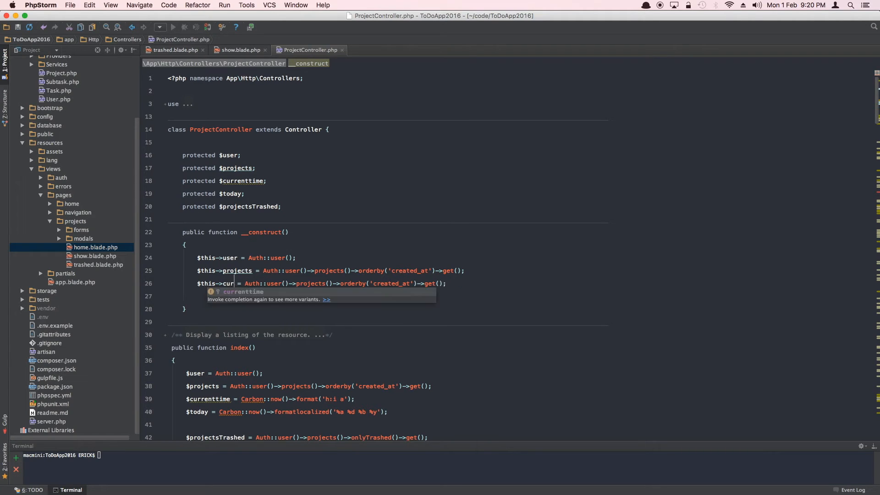
pyautogui.write("rentime = Carbon::now()->format('h:i a');")
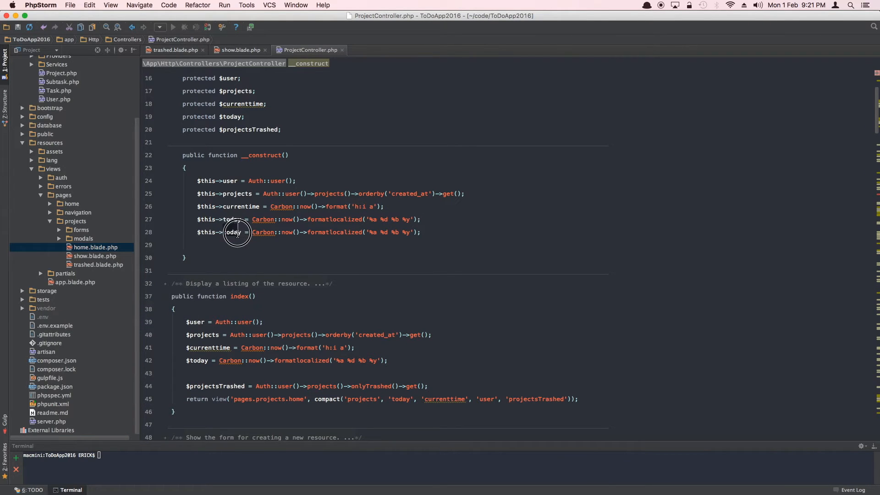
pyautogui.write('projectsTrashed = Auth::user()->projects()->onlyTrashed()->get();')
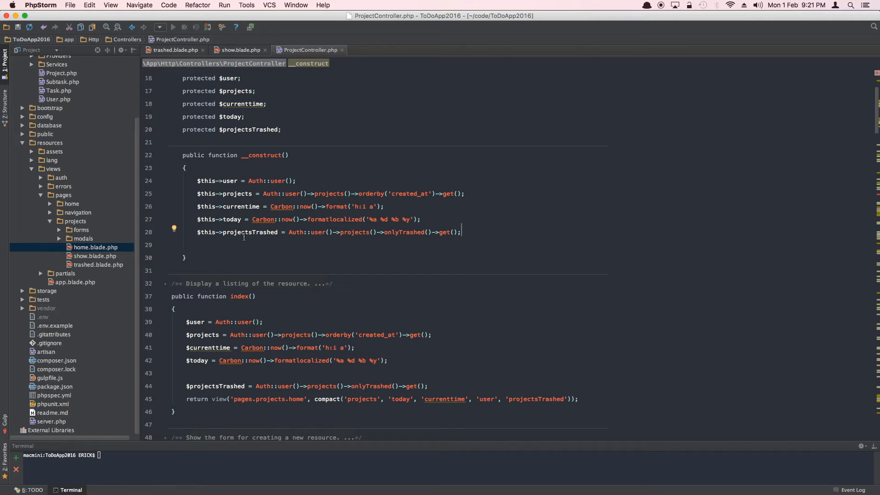
# Add a View::share('user', $) call after the assignments, fixing class() to share
pyautogui.press('enter')
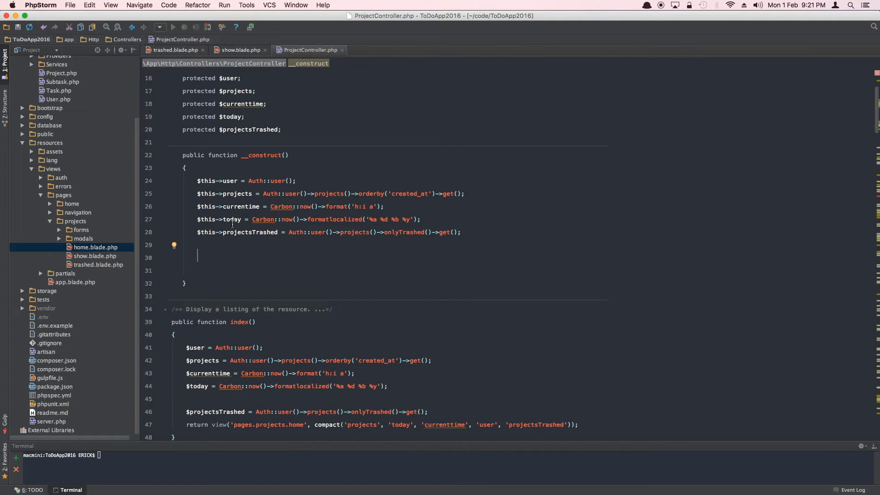
pyautogui.moveTo(239, 269)
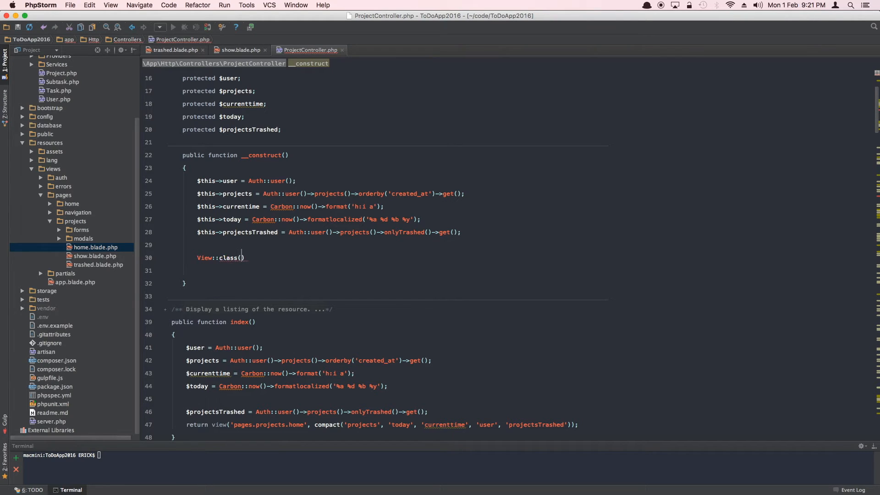
pyautogui.write(';')
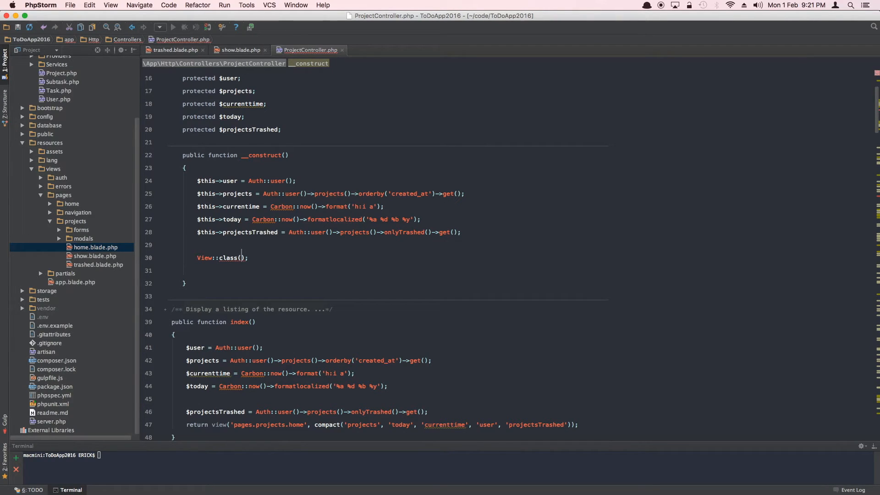
pyautogui.write("'")
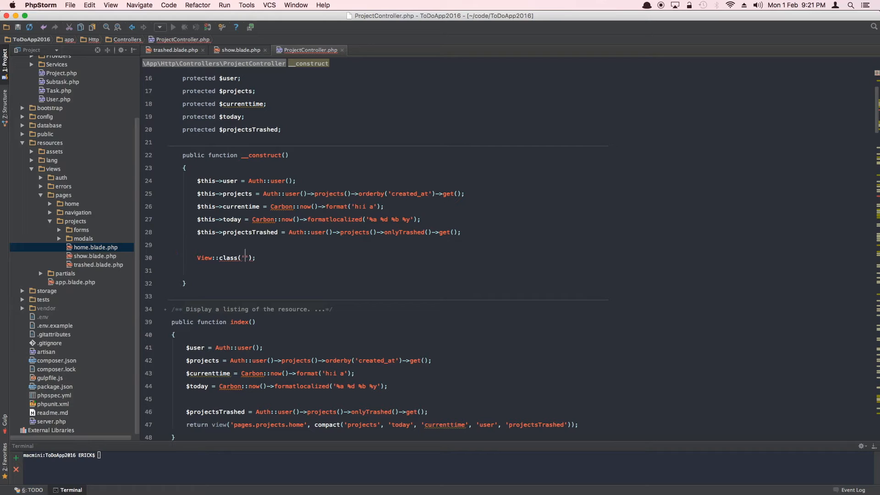
pyautogui.write("user',")
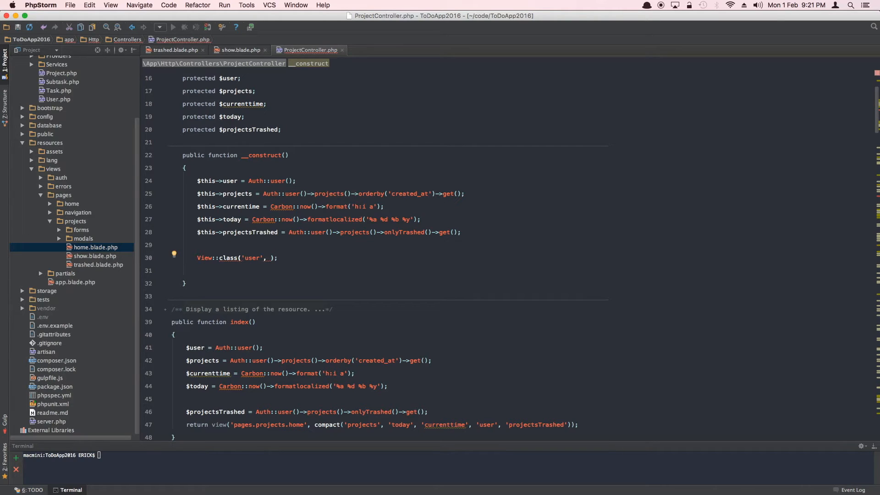
pyautogui.write('$')
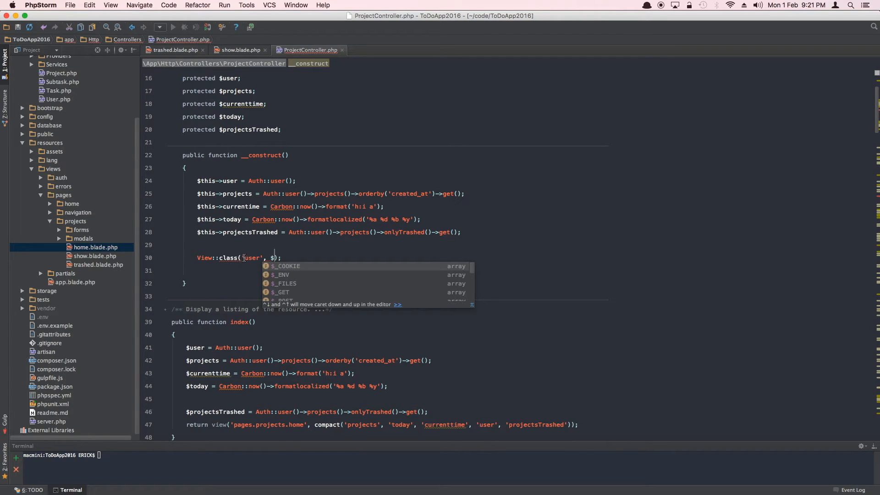
pyautogui.moveTo(255, 258)
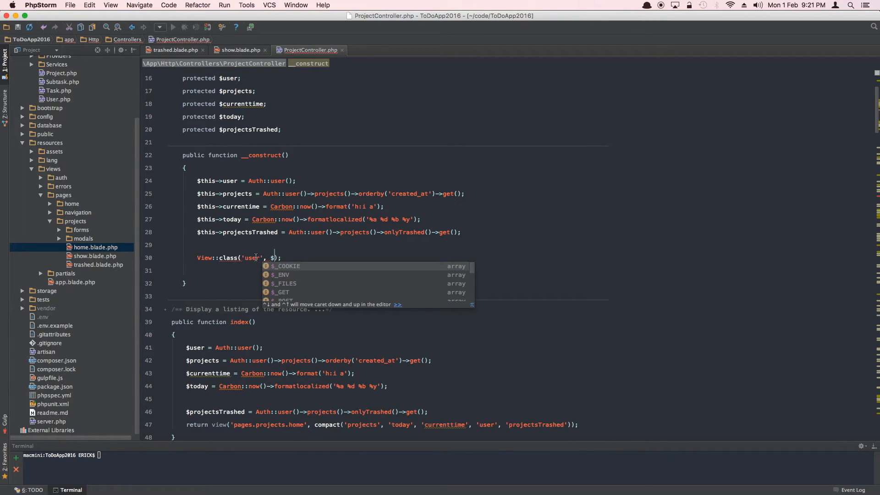
pyautogui.moveTo(254, 256)
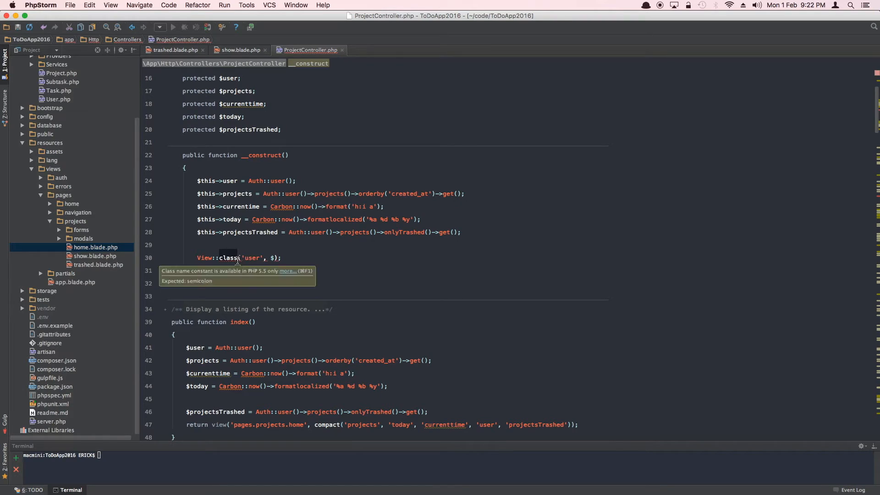
pyautogui.write('share')
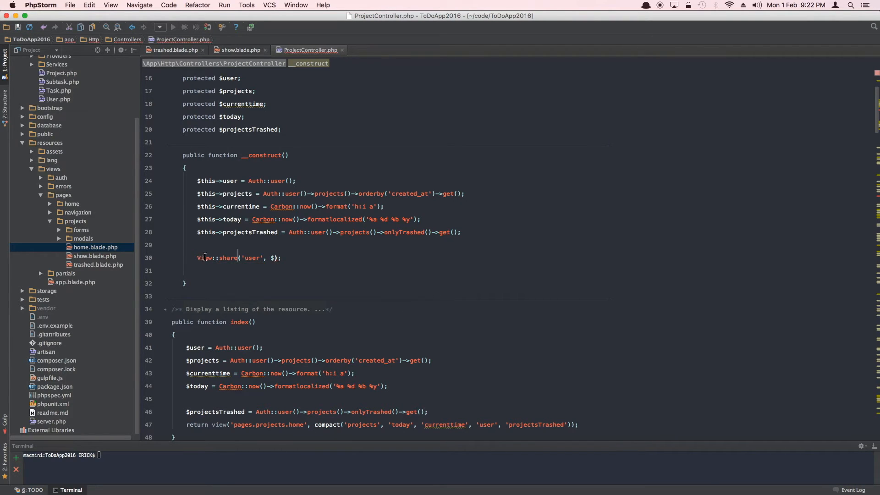
pyautogui.click(204, 257)
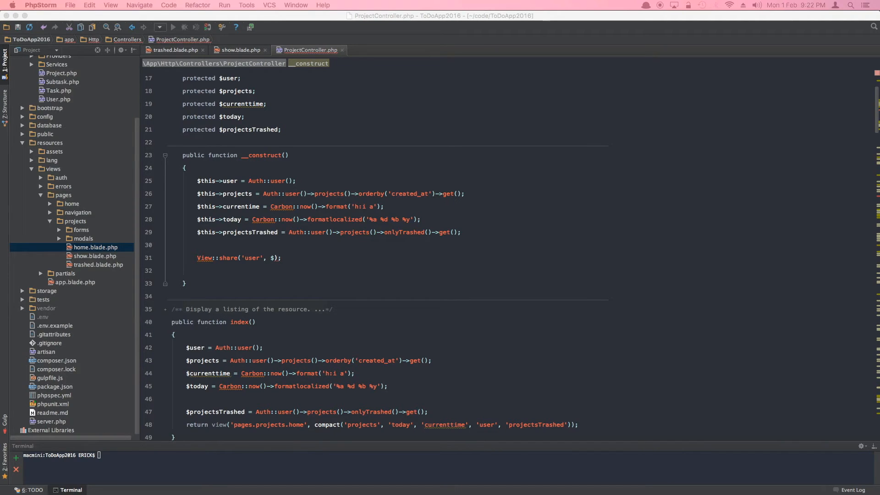
pyautogui.moveTo(69, 113)
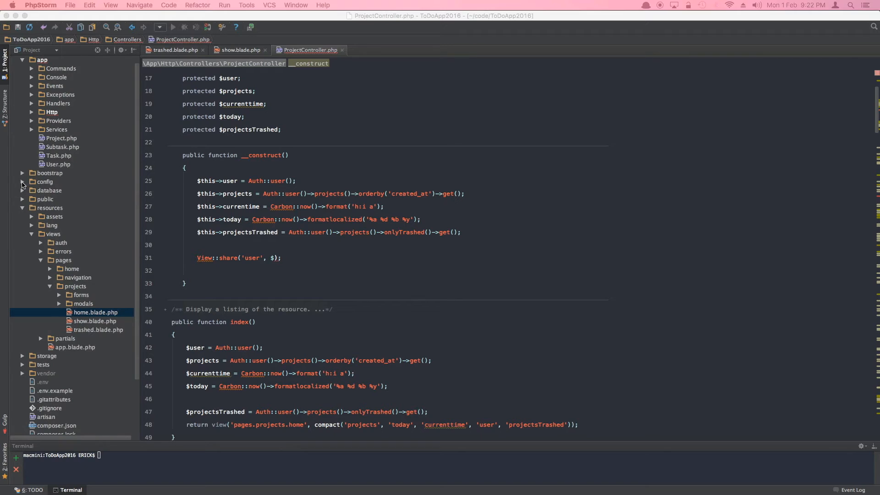
# Locate the 'View' => Illuminate\Support\Facades\View alias in config/app.php
pyautogui.click(22, 181)
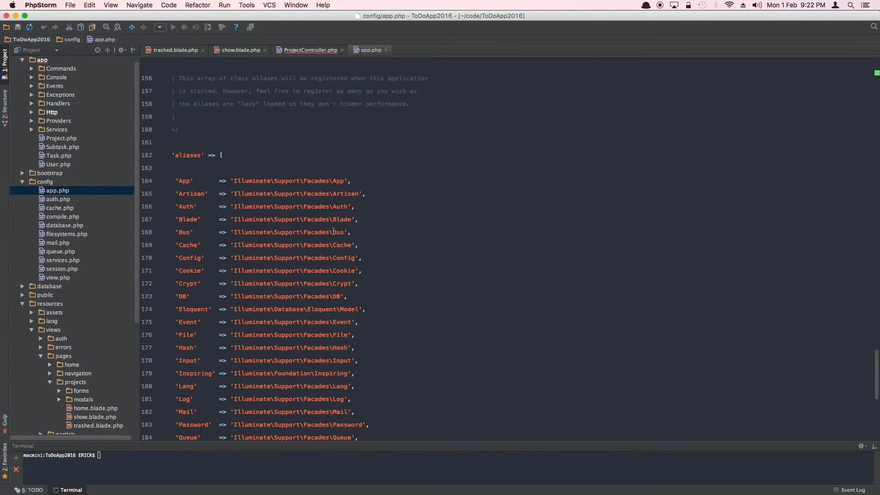
pyautogui.scroll(-3)
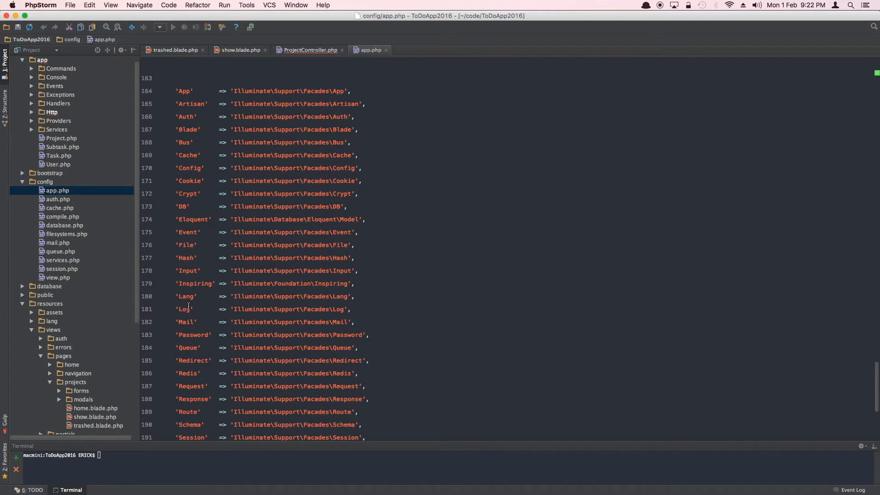
pyautogui.moveTo(211, 311)
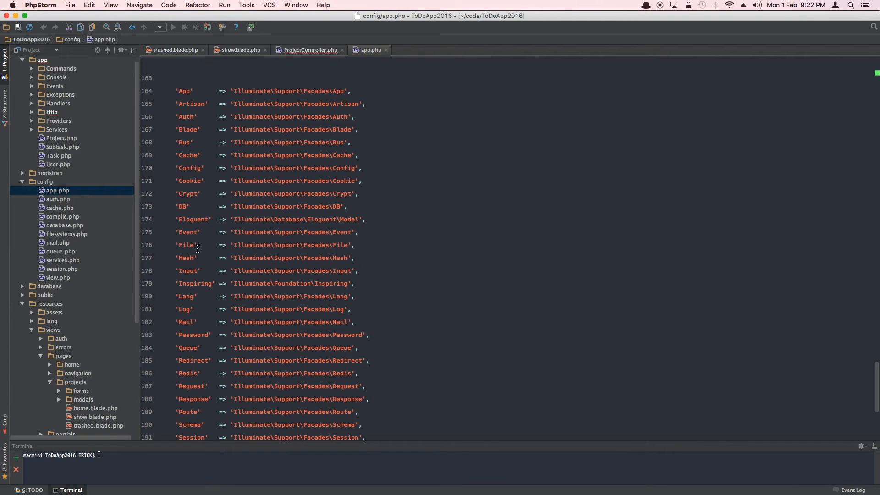
pyautogui.moveTo(227, 296)
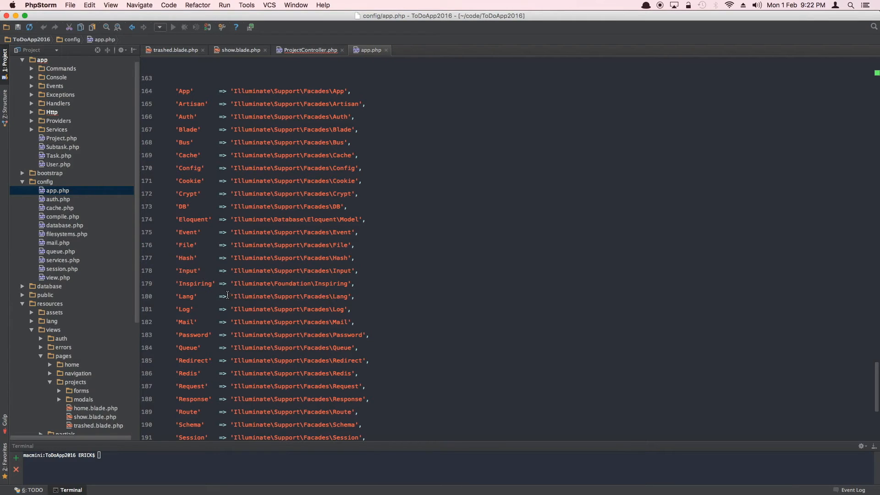
pyautogui.scroll(-3)
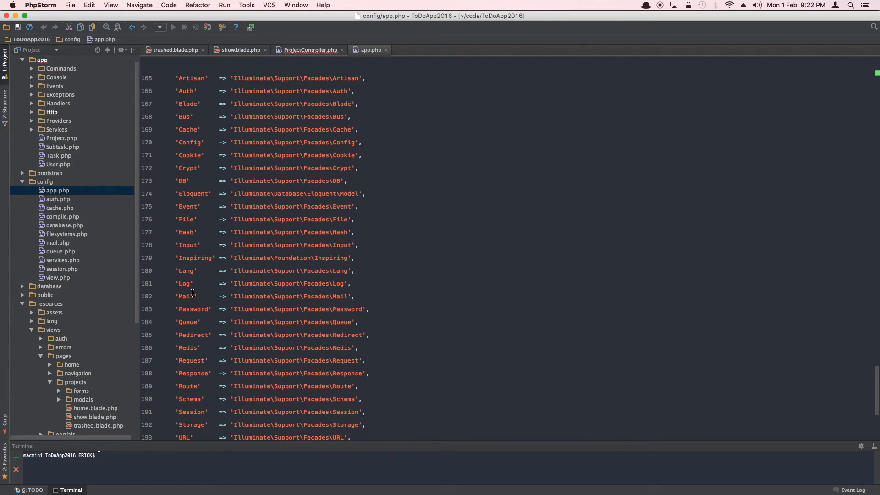
pyautogui.scroll(-3)
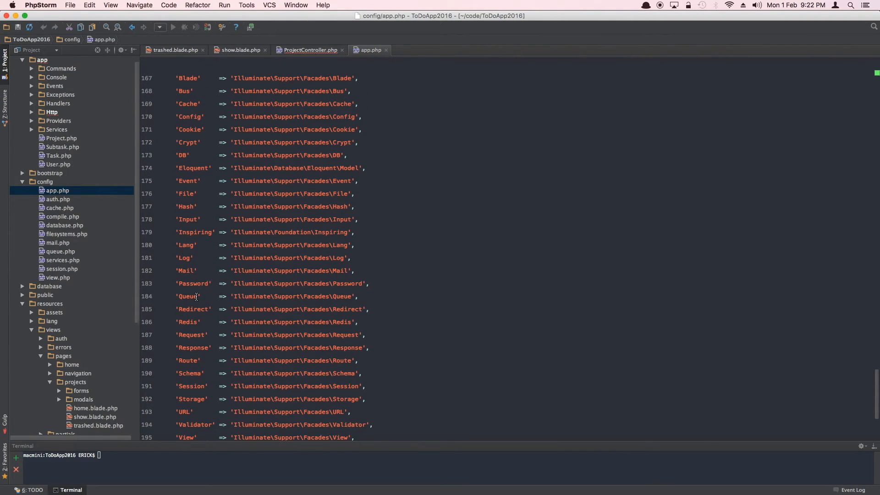
pyautogui.scroll(-3)
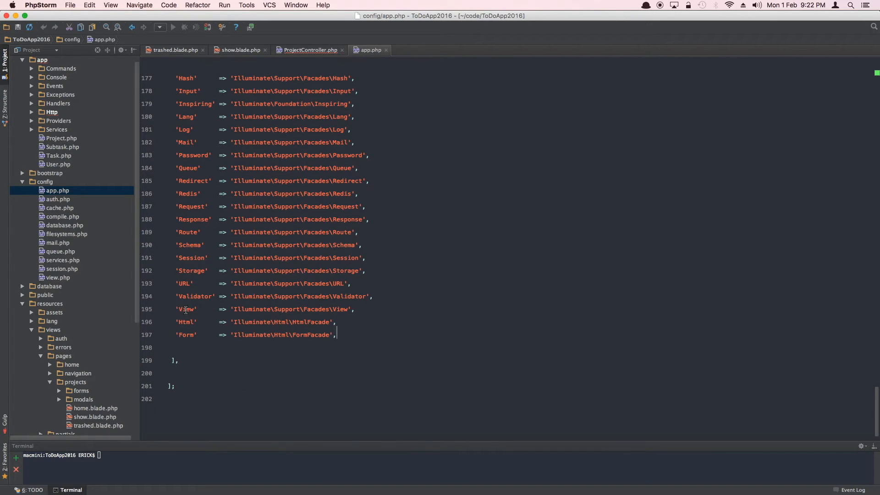
pyautogui.moveTo(186, 314)
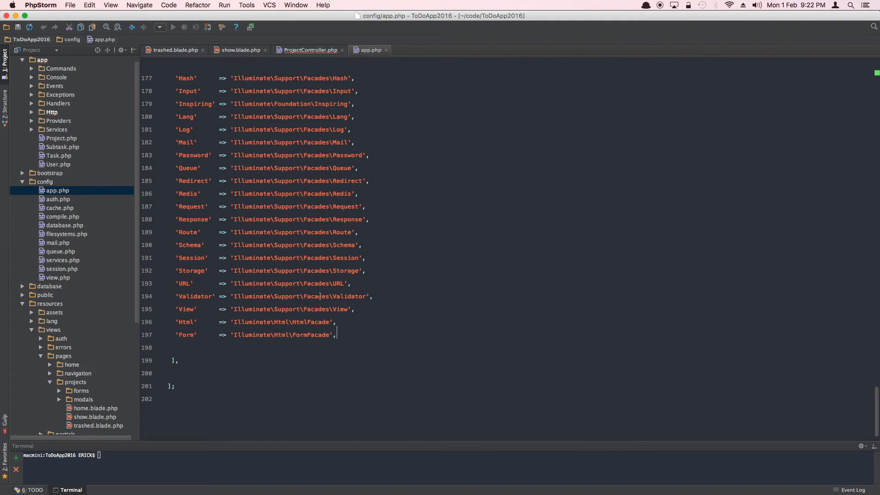
pyautogui.moveTo(228, 303)
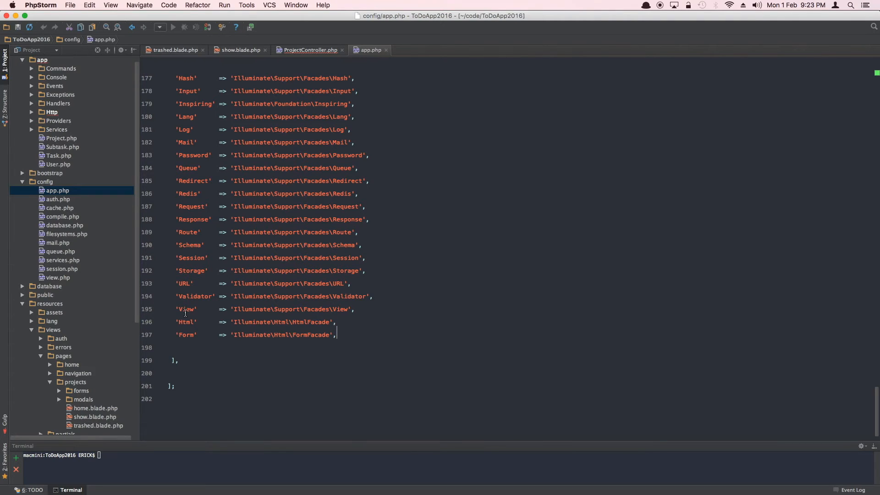
pyautogui.click(337, 309)
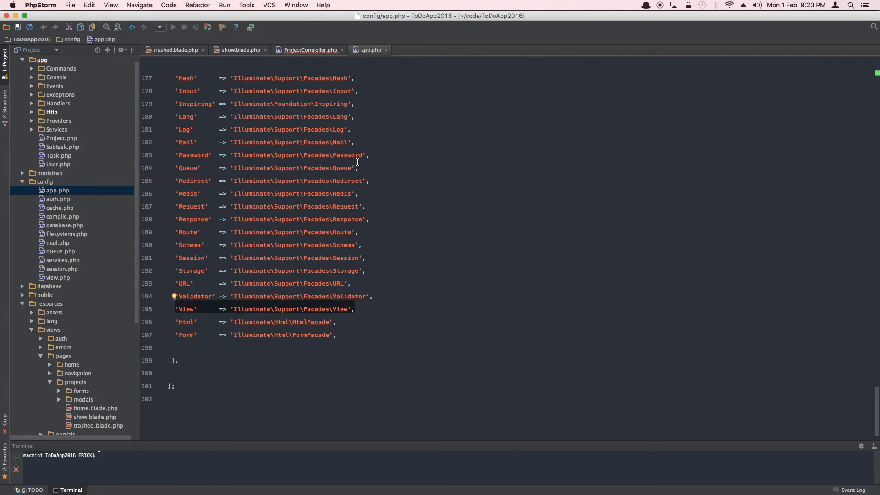
pyautogui.moveTo(202, 308)
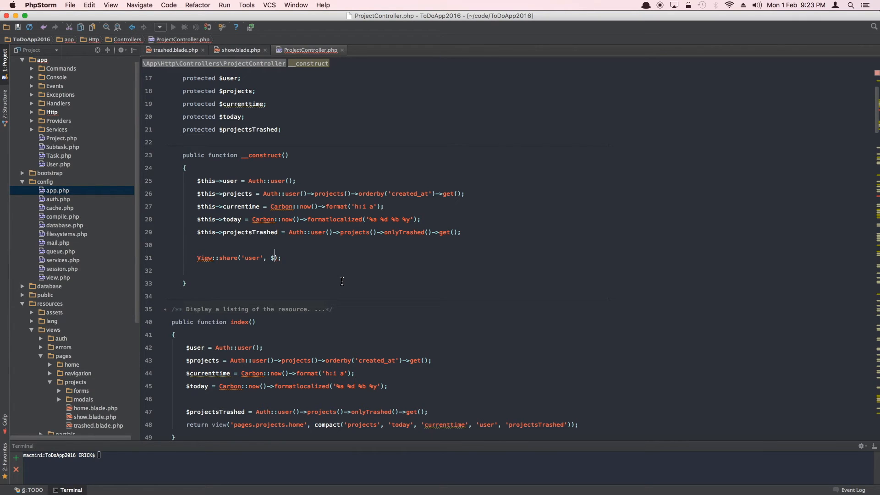
# Complete View::share('user', $this->user) and duplicate it for projects
pyautogui.write('this->')
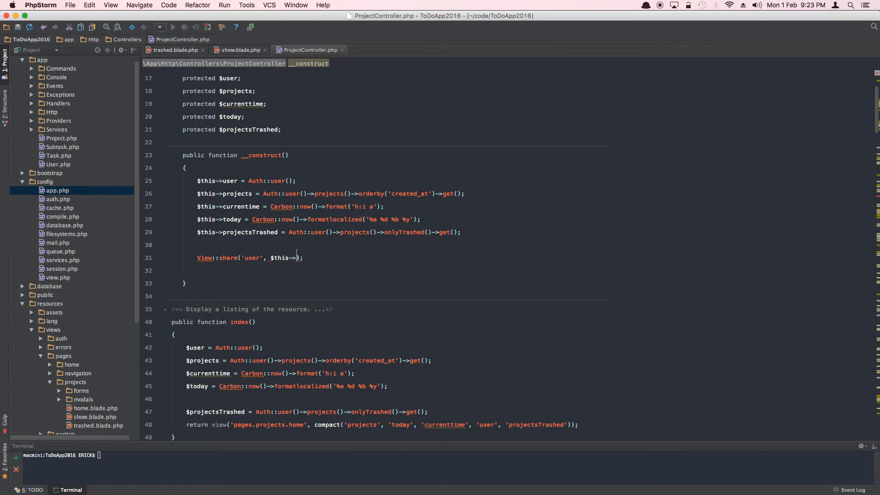
pyautogui.write('user')
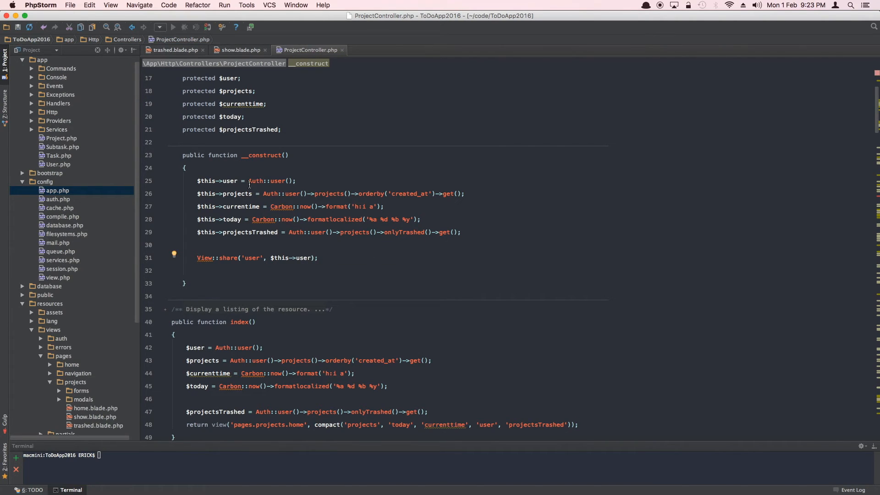
pyautogui.moveTo(301, 258)
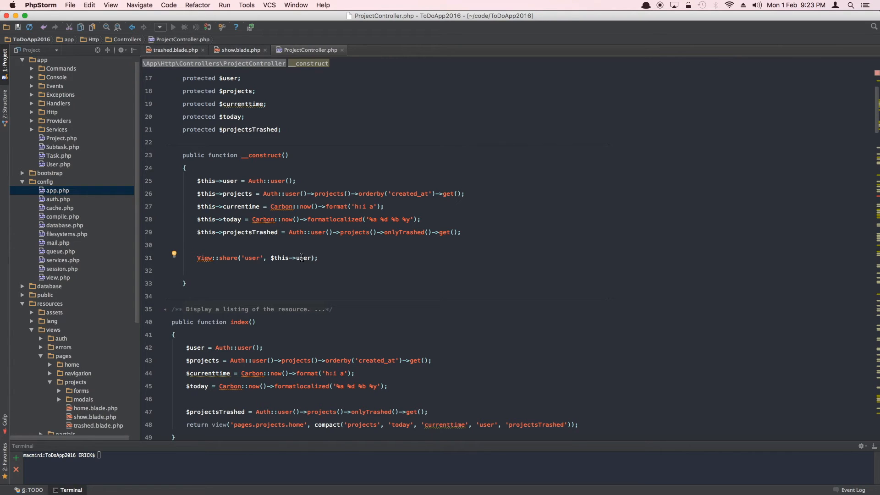
pyautogui.moveTo(305, 264)
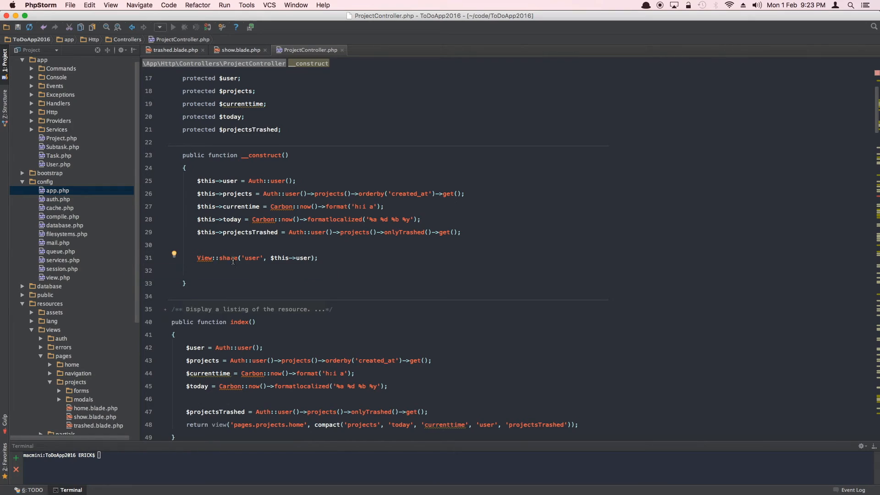
pyautogui.press('cmd+d')
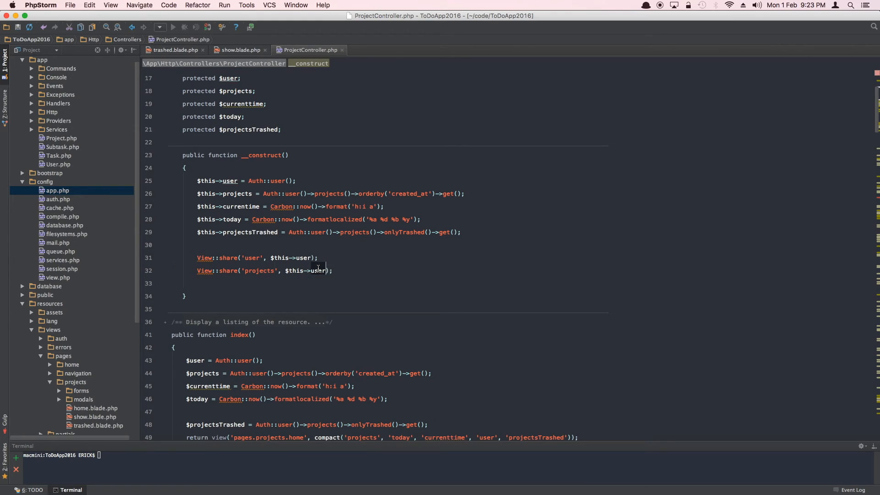
pyautogui.write('projects')
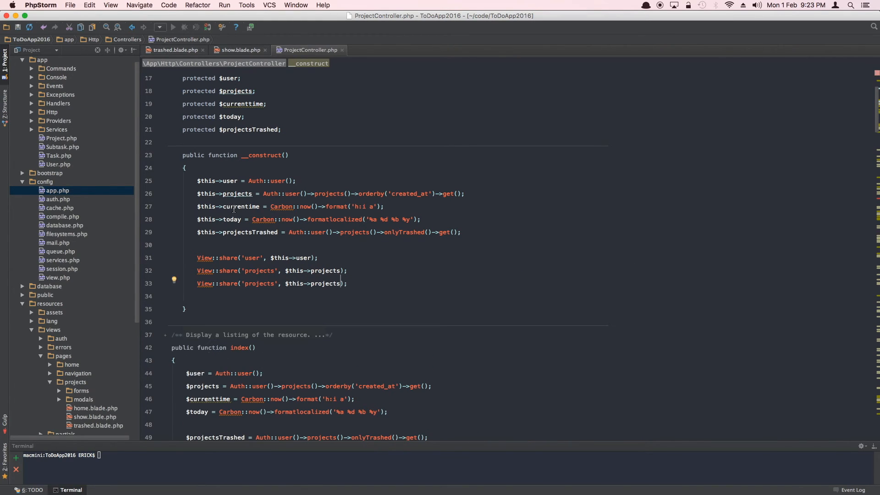
# Add further share lines for currenttime, today and projectsTrashed
pyautogui.doubleClick(241, 206)
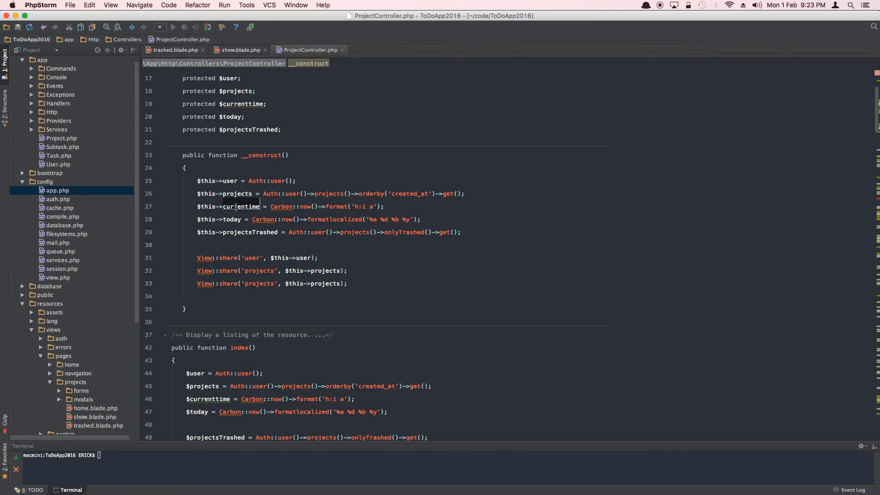
pyautogui.write('currentime')
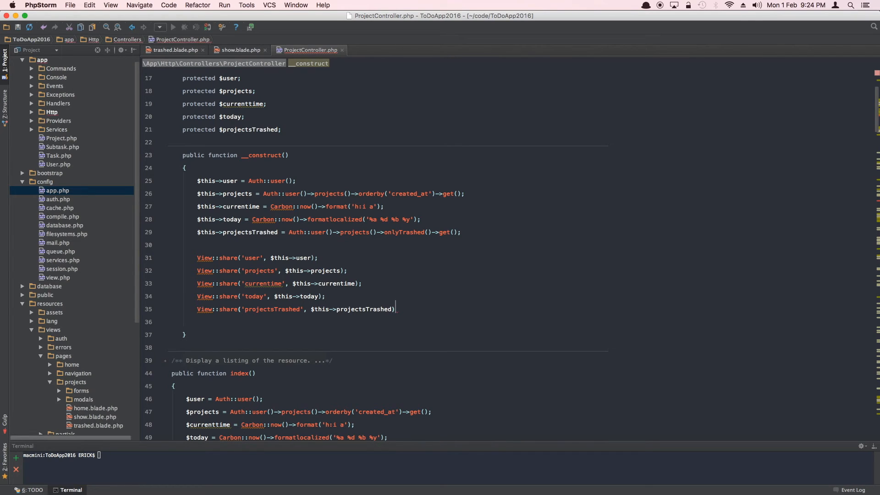
pyautogui.write(';')
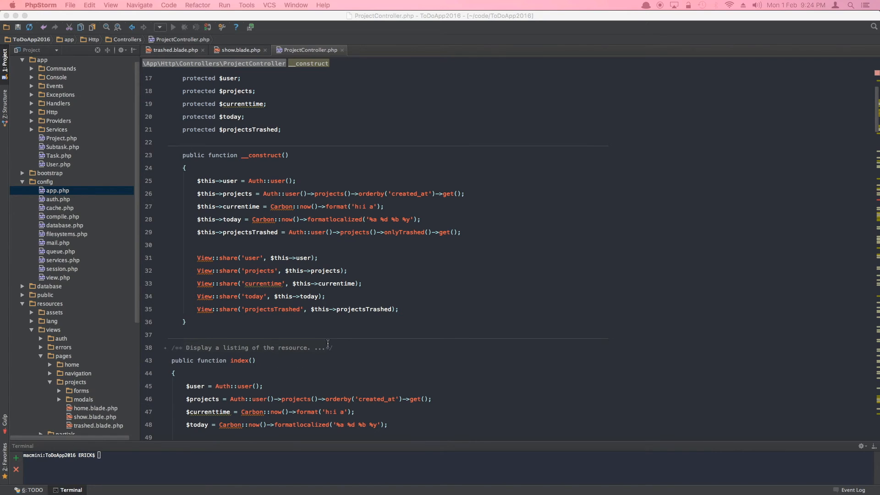
pyautogui.moveTo(246, 50)
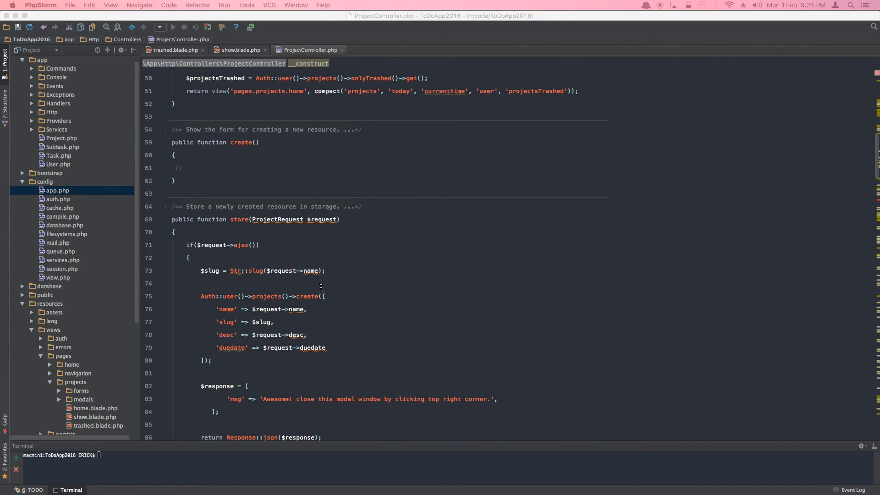
pyautogui.scroll(-3)
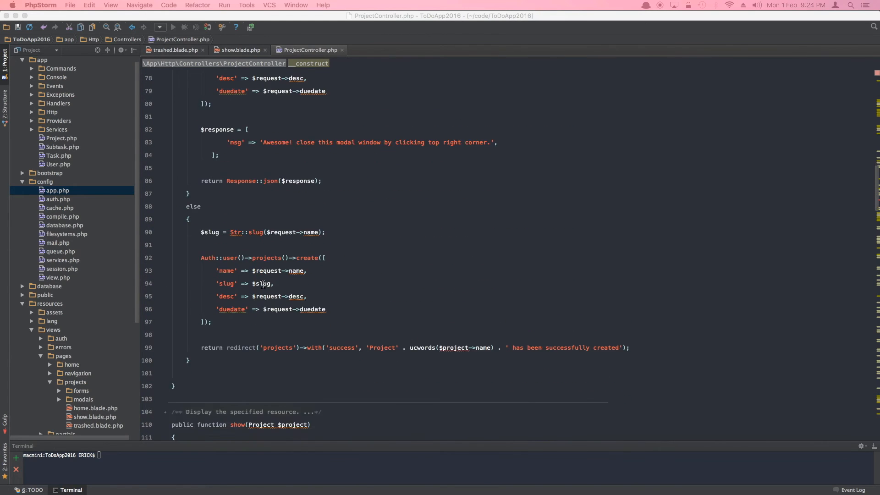
pyautogui.scroll(-3)
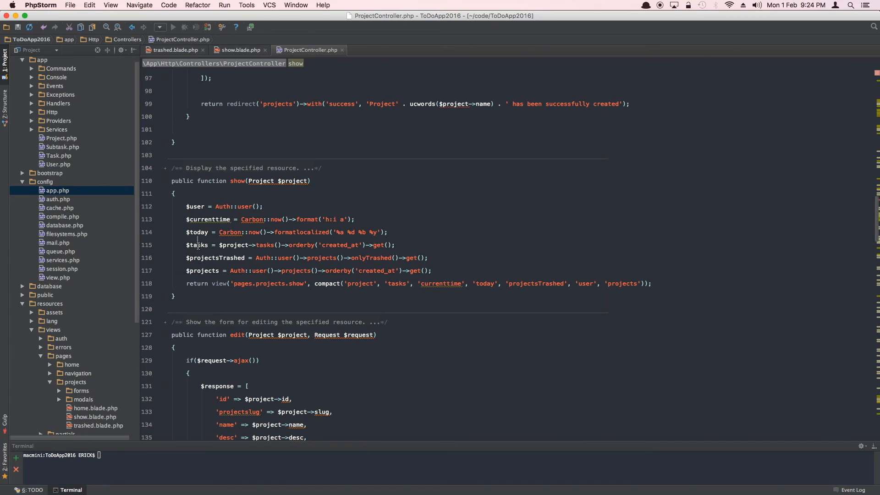
pyautogui.click(198, 244)
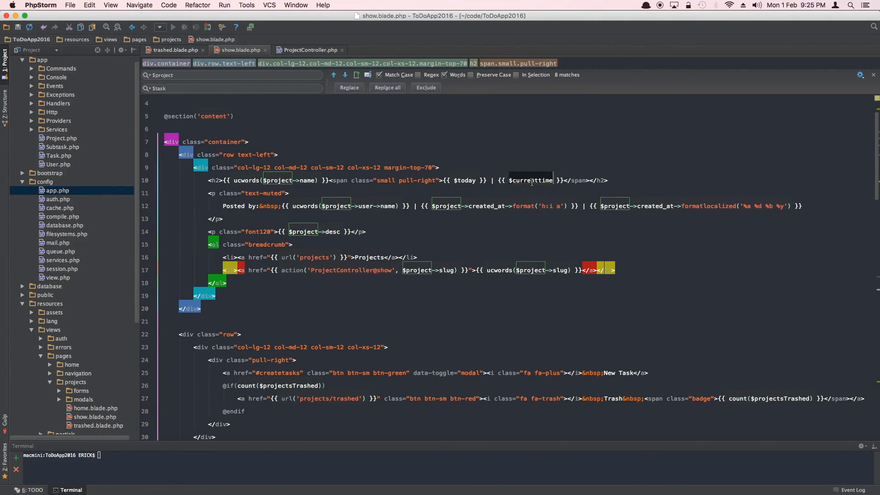
# Switch to the show.blade.php tab to inspect its $project and currenttime usage
pyautogui.click(309, 50)
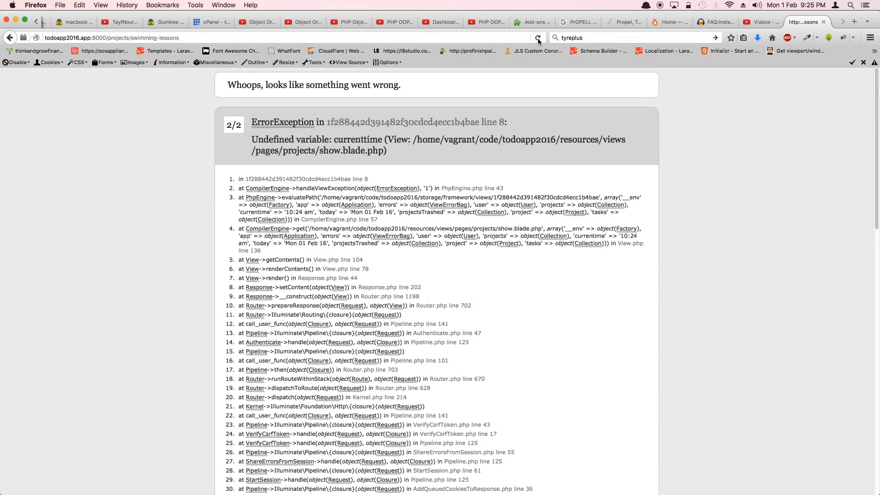
# Reload the projects/swimming-lessons page in Firefox to check the show view
pyautogui.click(538, 37)
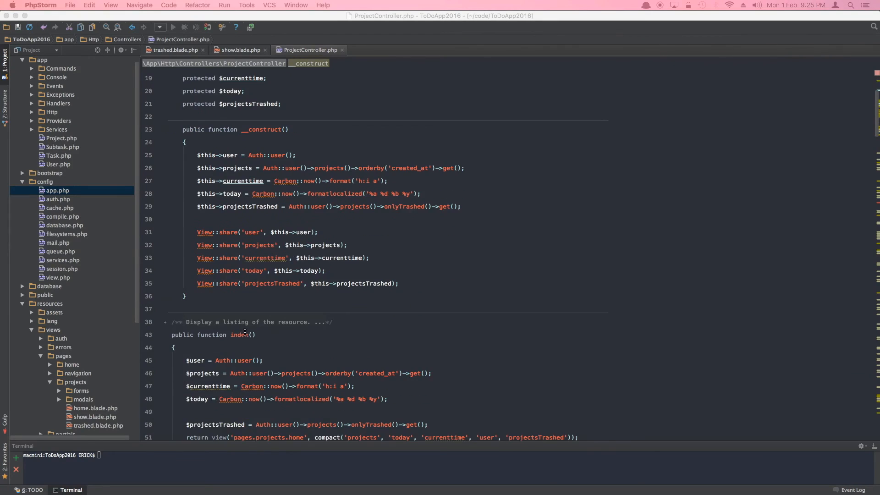
# Review the index and edit methods, removing the blank line before edit()'s else-branch view return
pyautogui.scroll(-3)
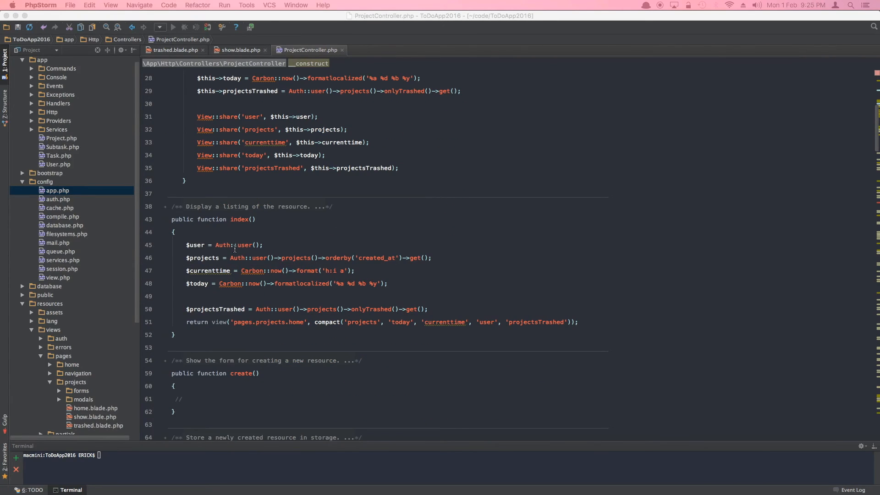
pyautogui.click(263, 270)
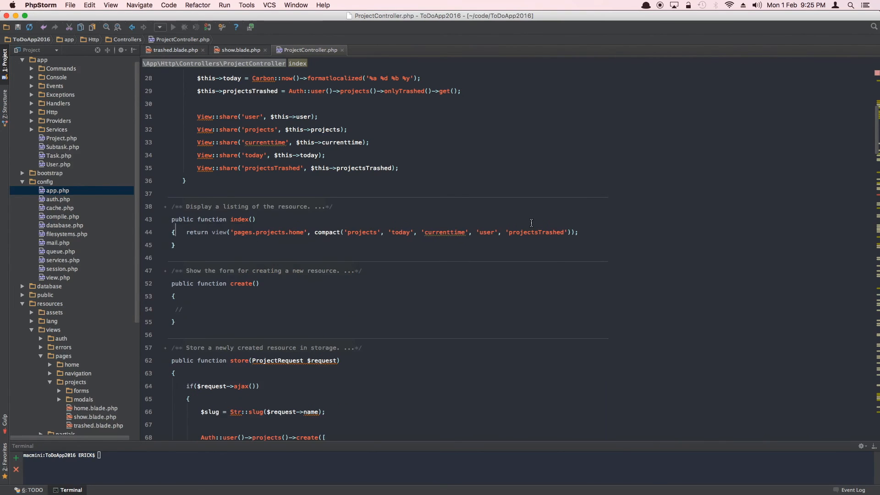
pyautogui.scroll(3)
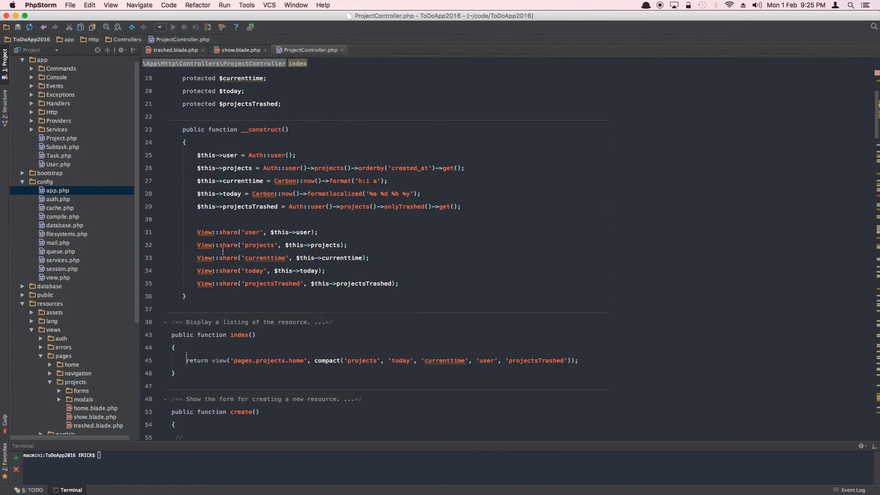
pyautogui.scroll(-3)
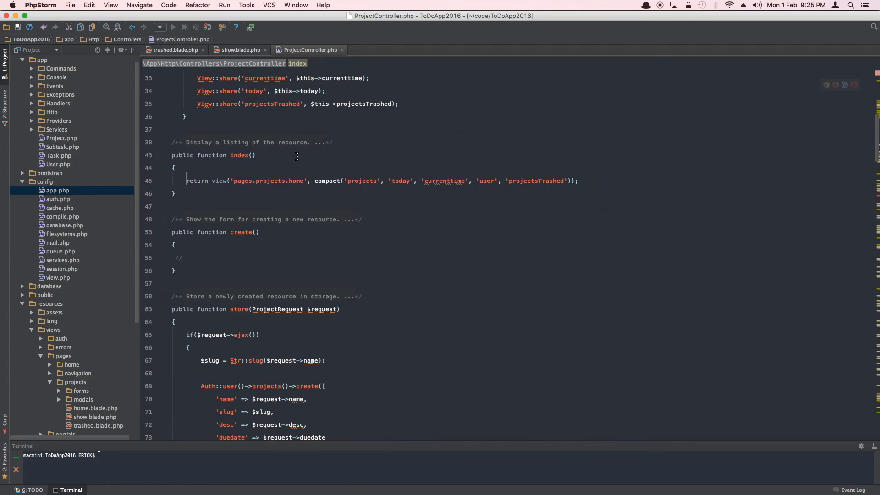
pyautogui.scroll(-3)
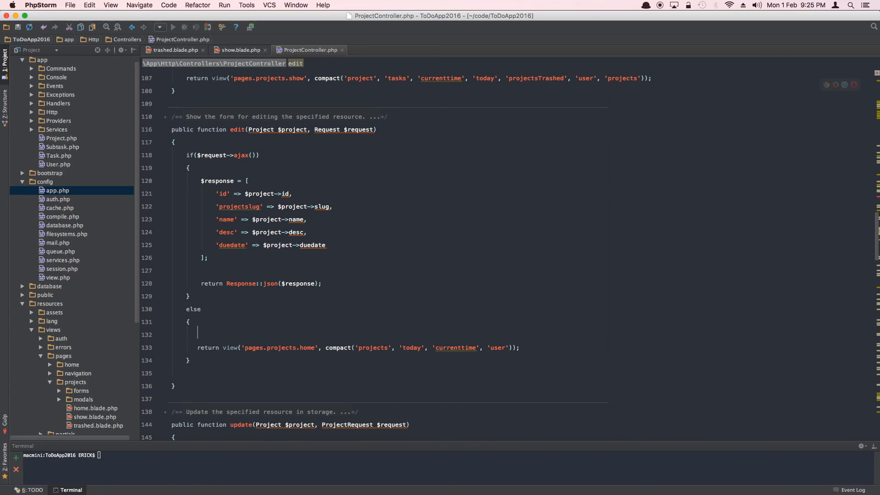
# Scroll through update, completed, hide, restore and trashed methods to confirm no duplicate variables remain
pyautogui.scroll(-3)
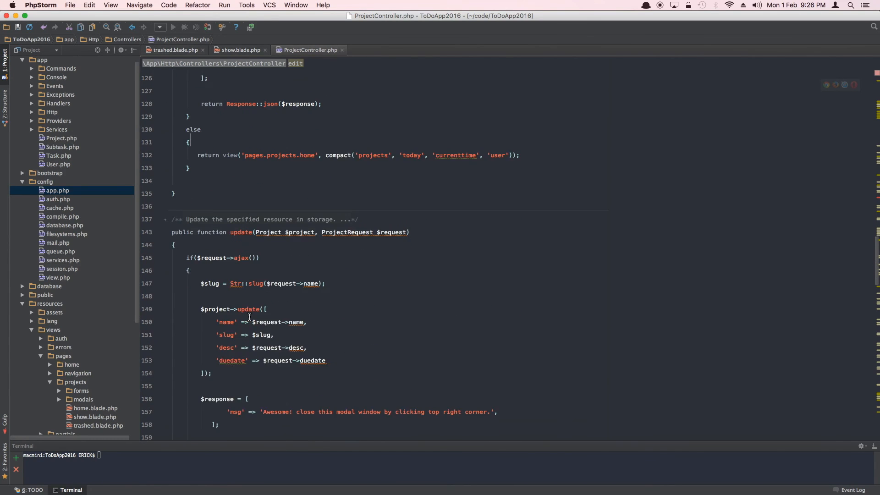
pyautogui.scroll(-3)
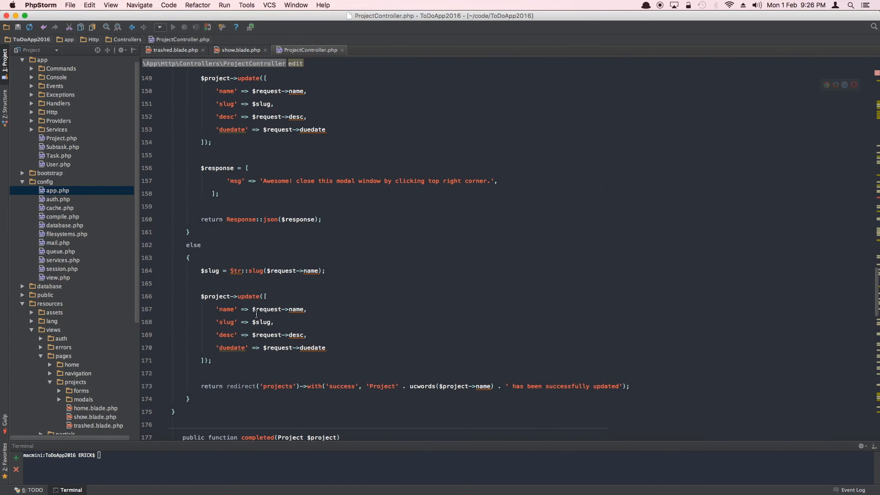
pyautogui.scroll(-3)
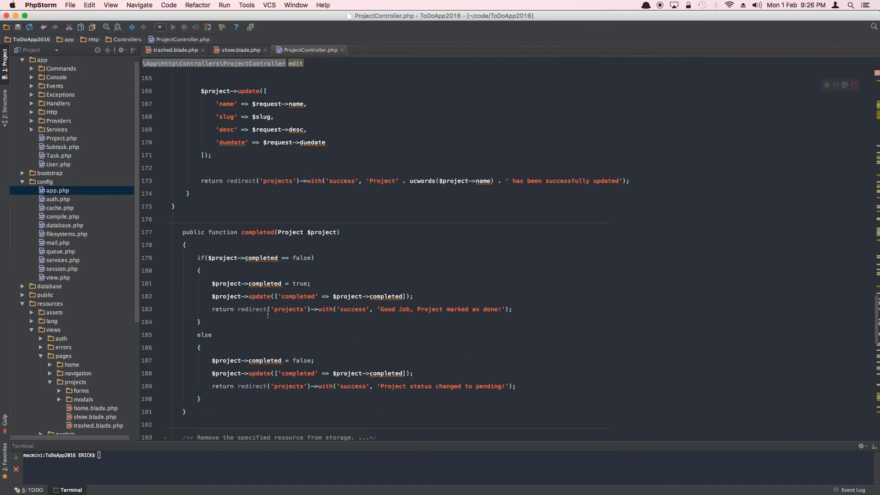
pyautogui.scroll(-3)
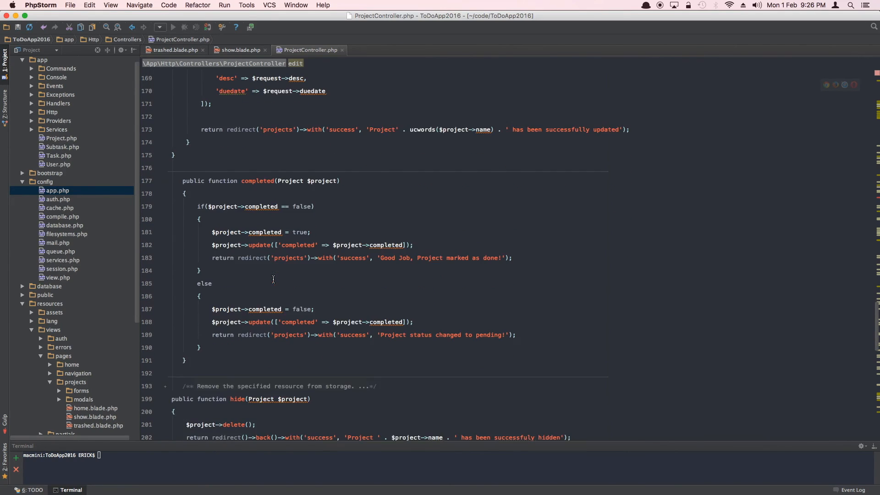
pyautogui.scroll(-3)
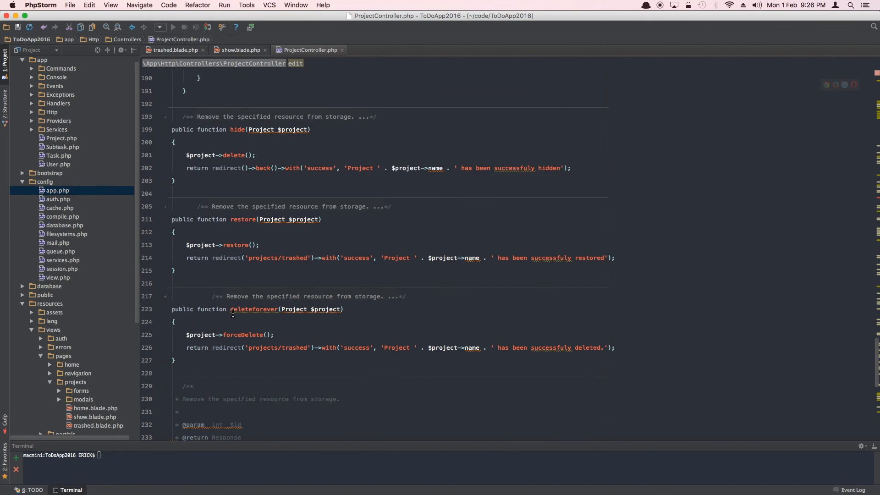
pyautogui.scroll(-3)
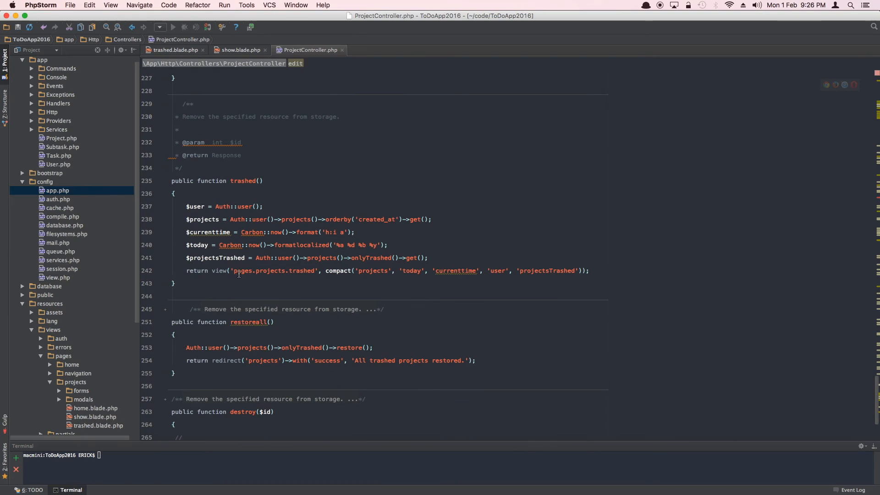
pyautogui.click(194, 207)
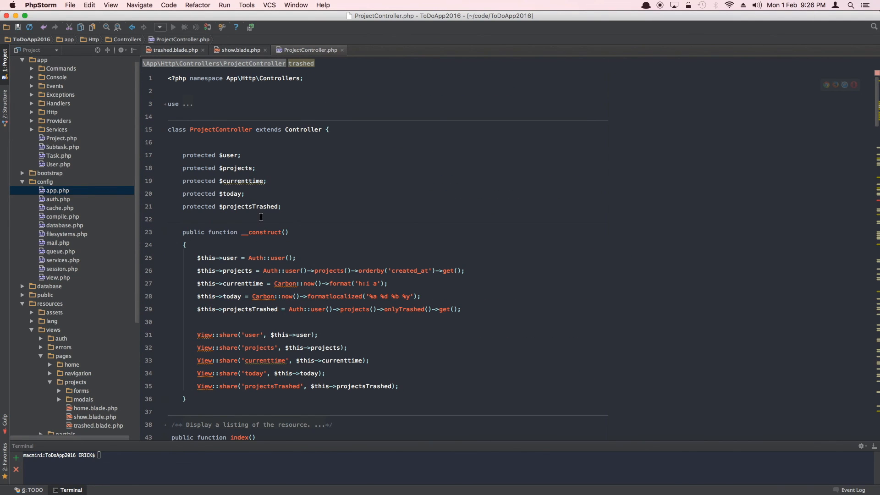
pyautogui.moveTo(257, 199)
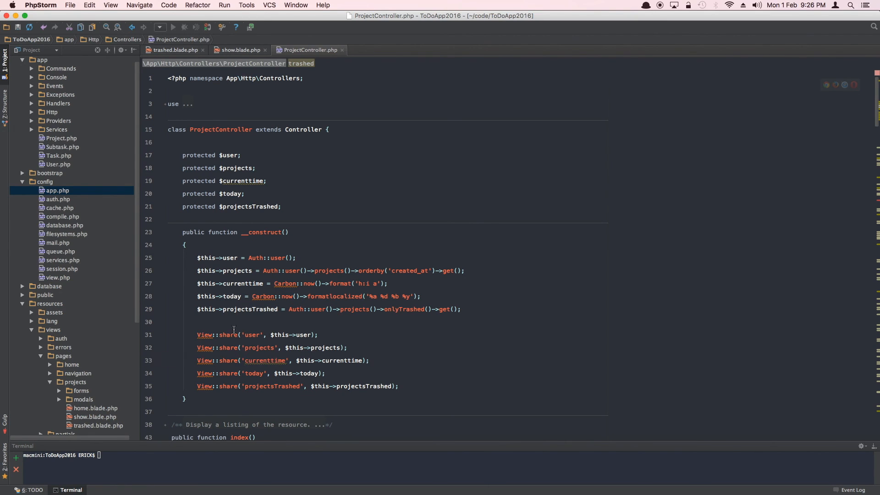
pyautogui.moveTo(235, 337)
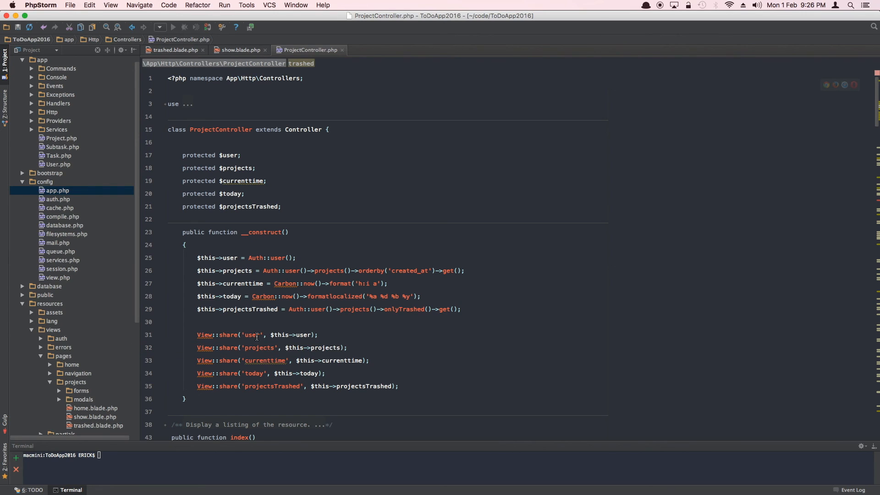
pyautogui.moveTo(251, 344)
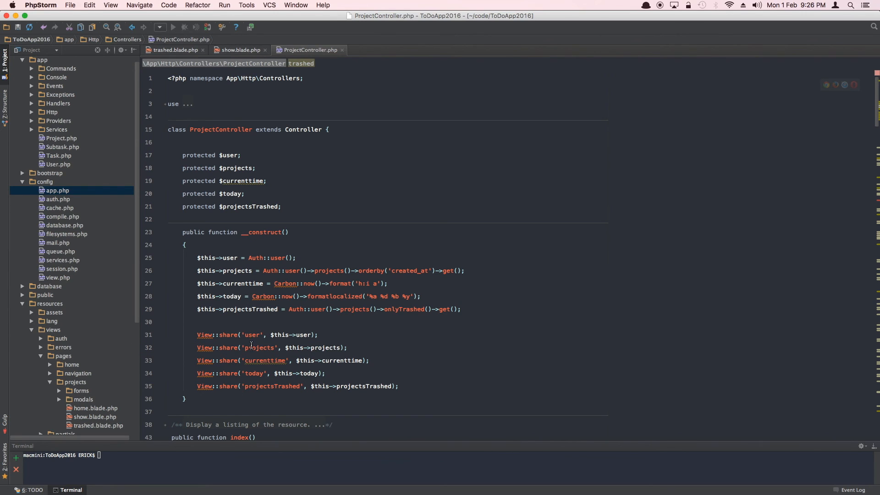
pyautogui.scroll(-3)
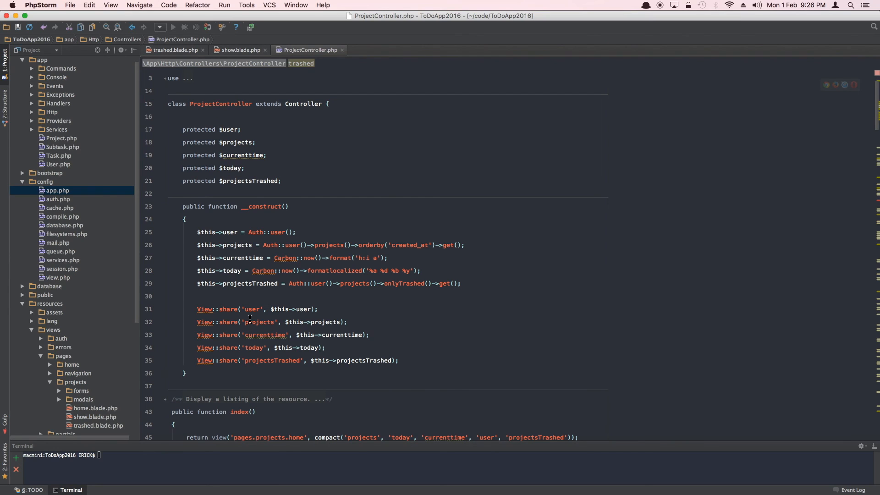
pyautogui.moveTo(252, 364)
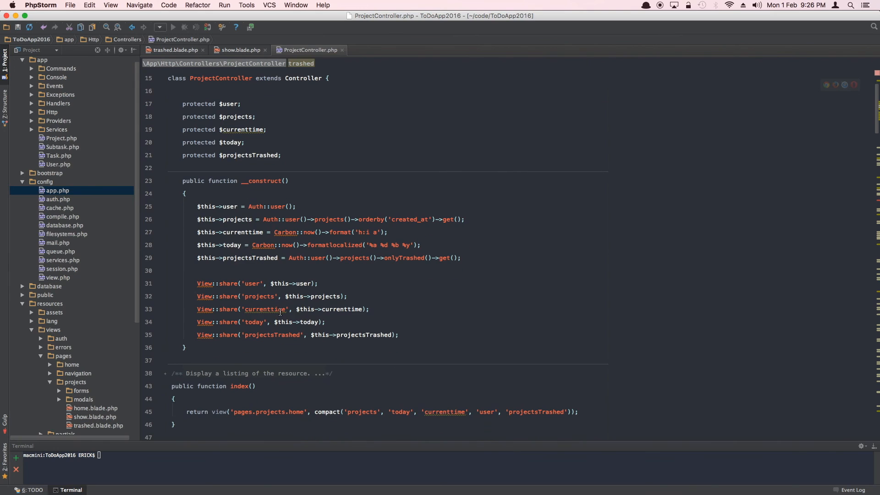
pyautogui.moveTo(280, 312)
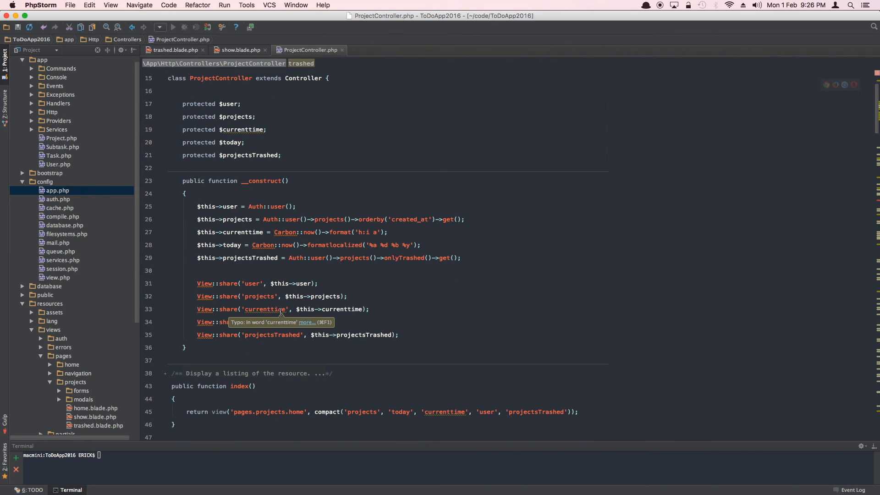
pyautogui.moveTo(258, 308)
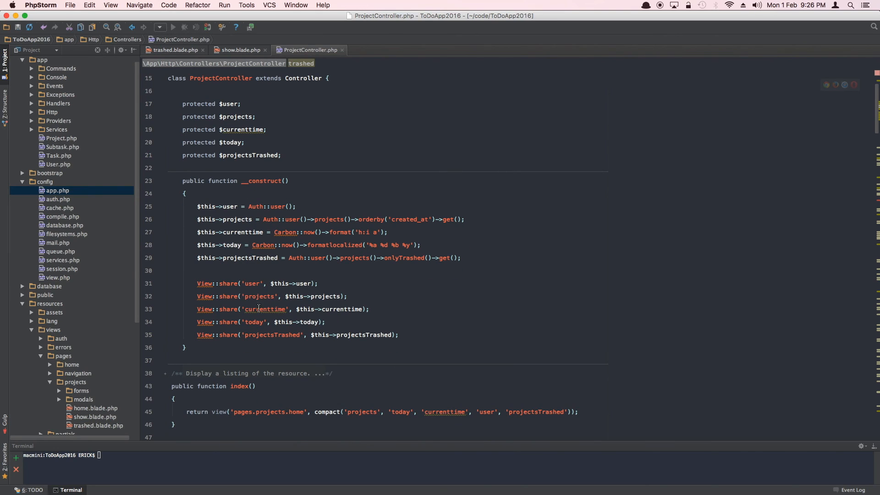
pyautogui.moveTo(264, 283)
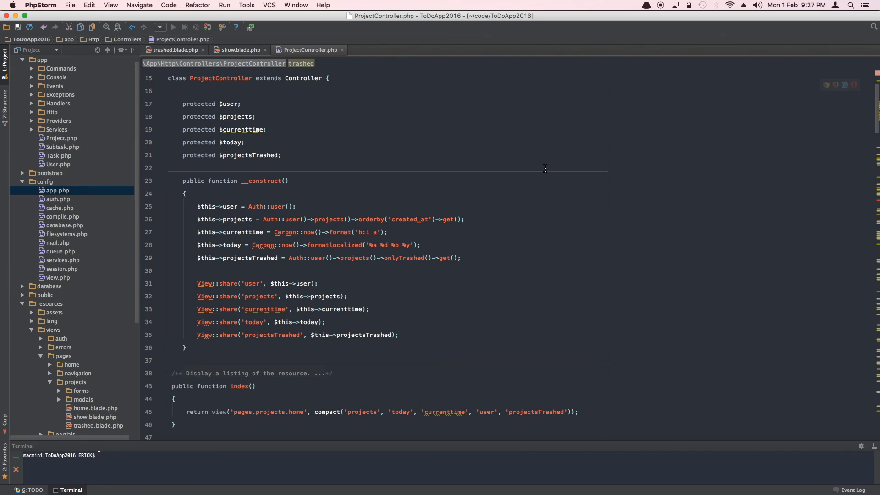
pyautogui.moveTo(325, 220)
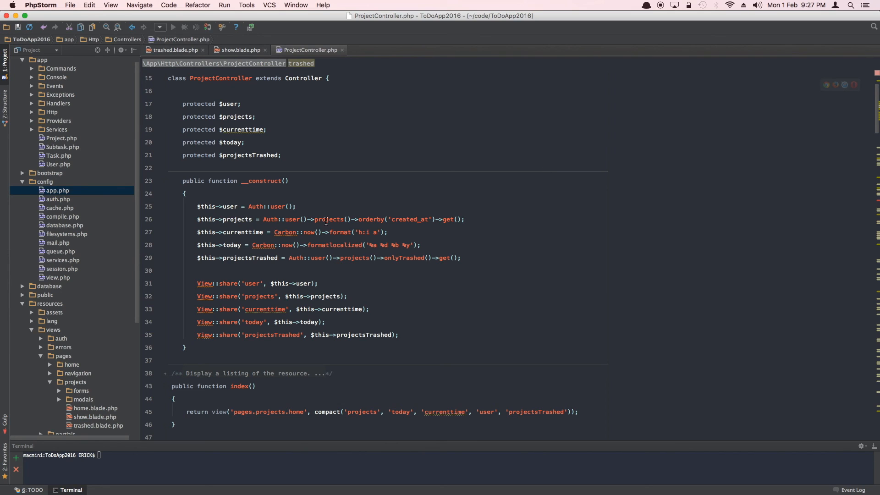
pyautogui.moveTo(504, 157)
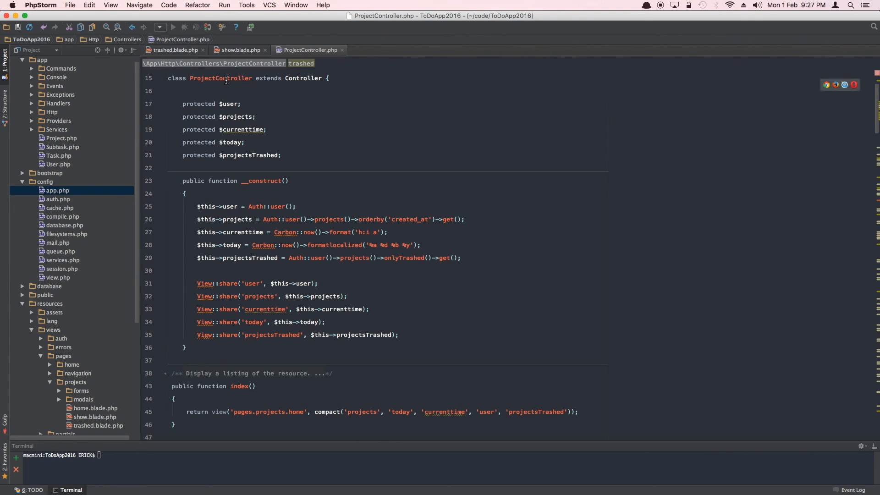
pyautogui.moveTo(564, 155)
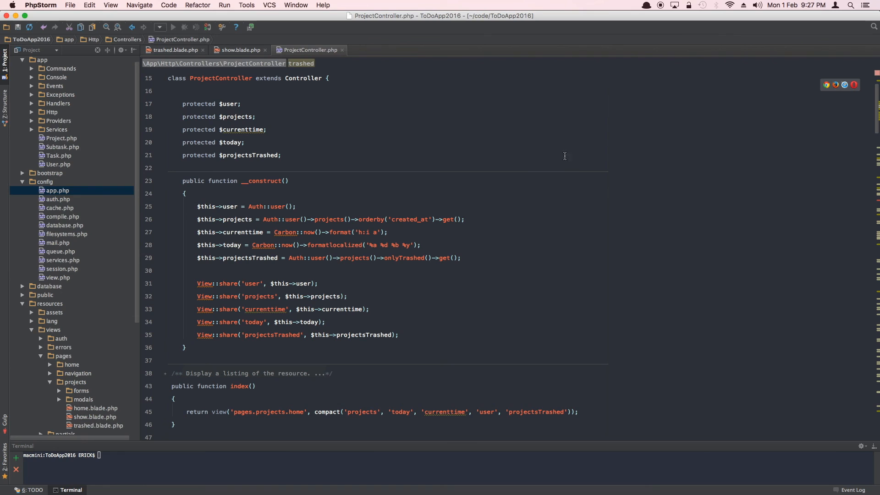
pyautogui.moveTo(651, 115)
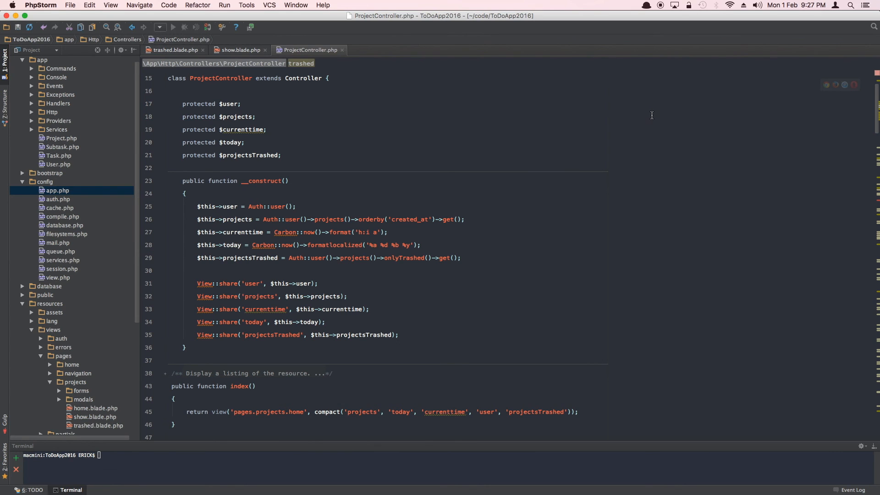